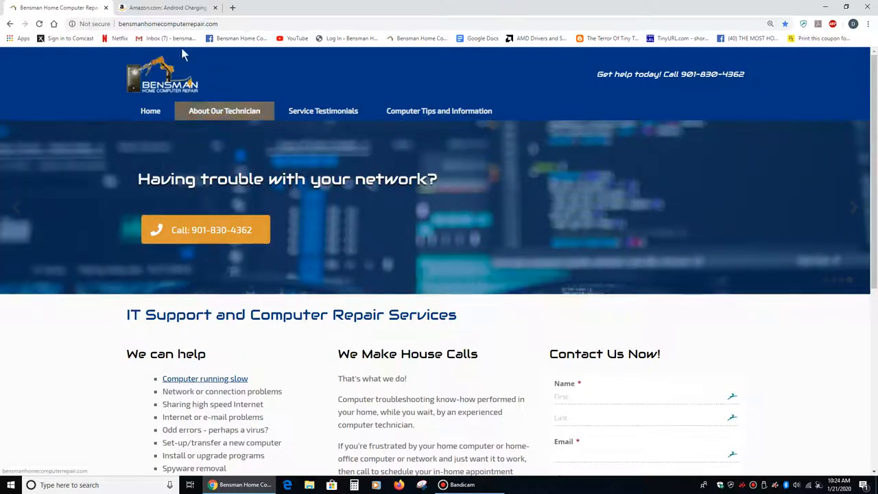
# Switch to the Amazon 15ft Android charging cable listing
pyautogui.click(165, 8)
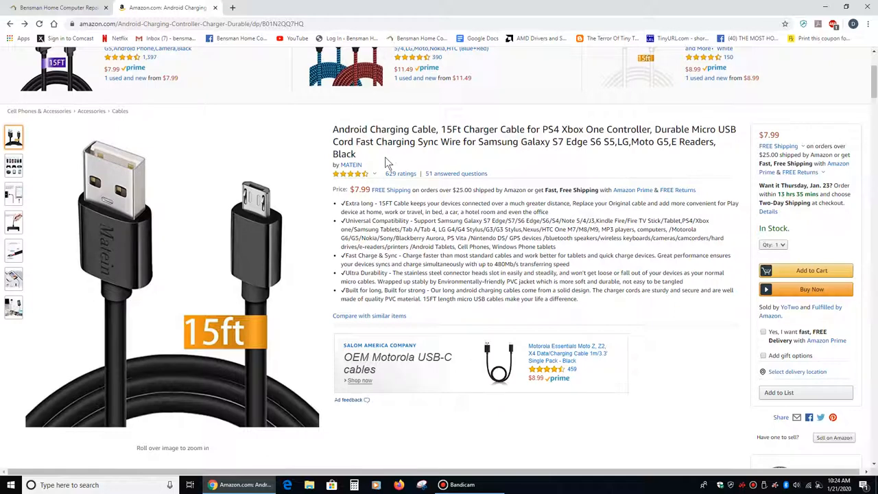
pyautogui.moveTo(385, 162)
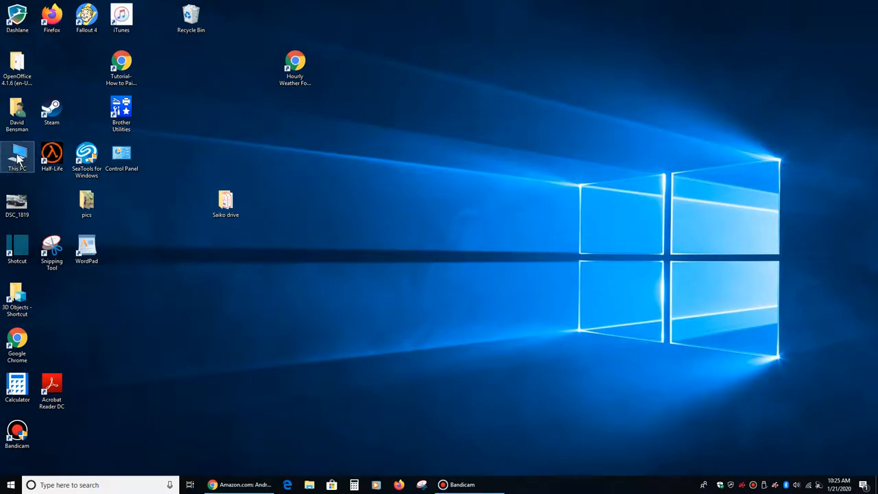
# Open This PC and then the Galaxy Tab A device to see its Card and Tablet storage
pyautogui.doubleClick(17, 156)
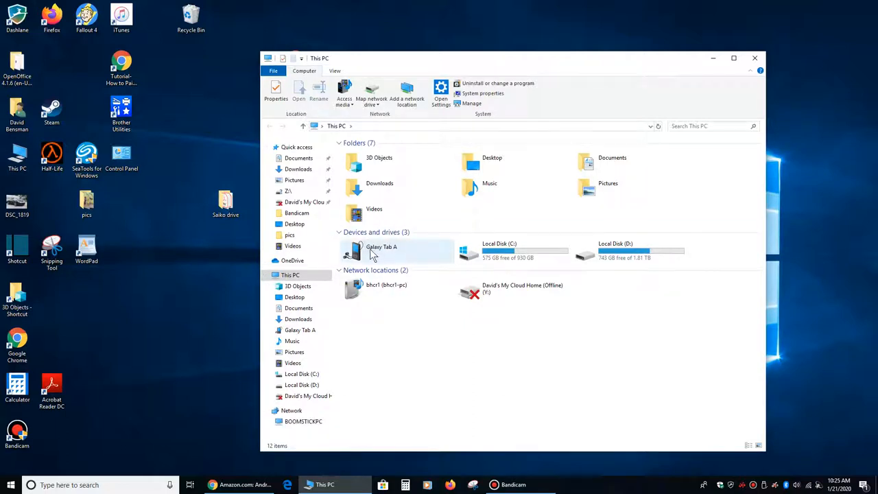
pyautogui.doubleClick(381, 250)
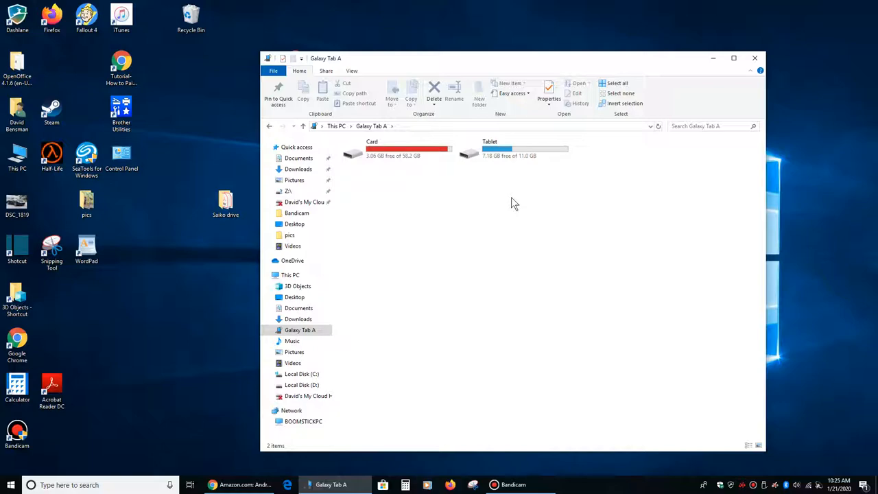
pyautogui.moveTo(357, 389)
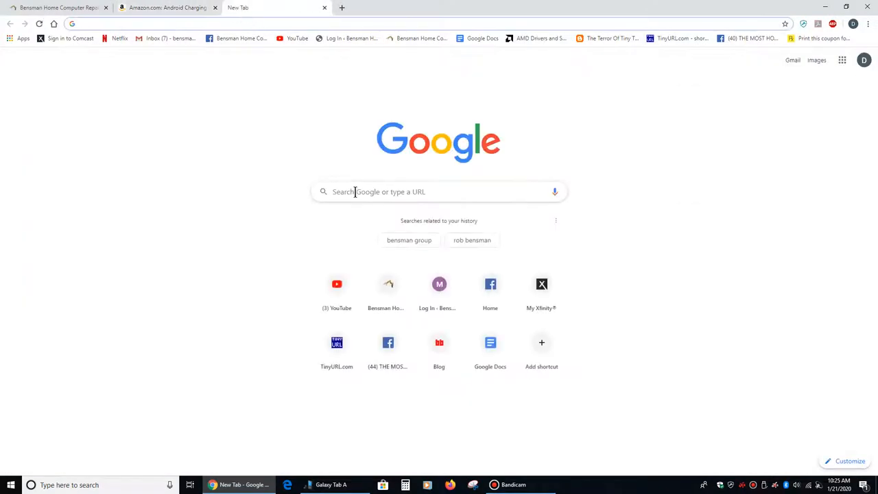
# Search 'micro sd card' in a new tab to reach the Samsung EVO Select listing
pyautogui.write('micr')
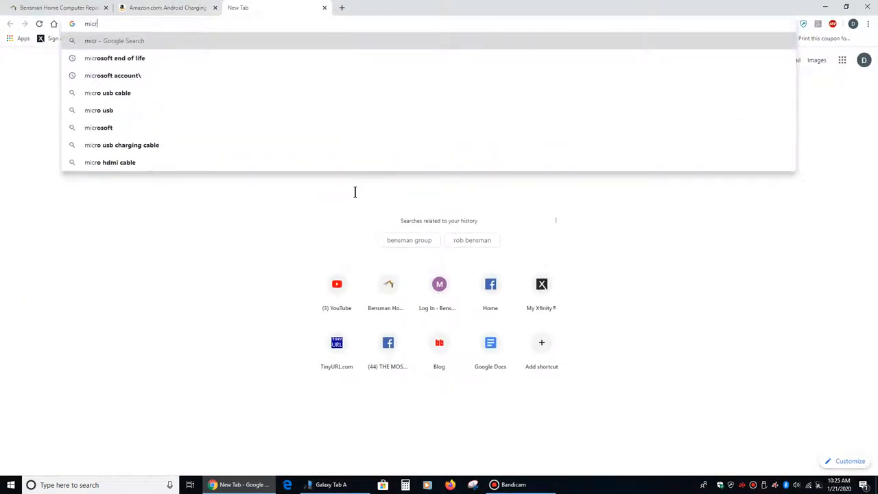
pyautogui.write('micro sd card')
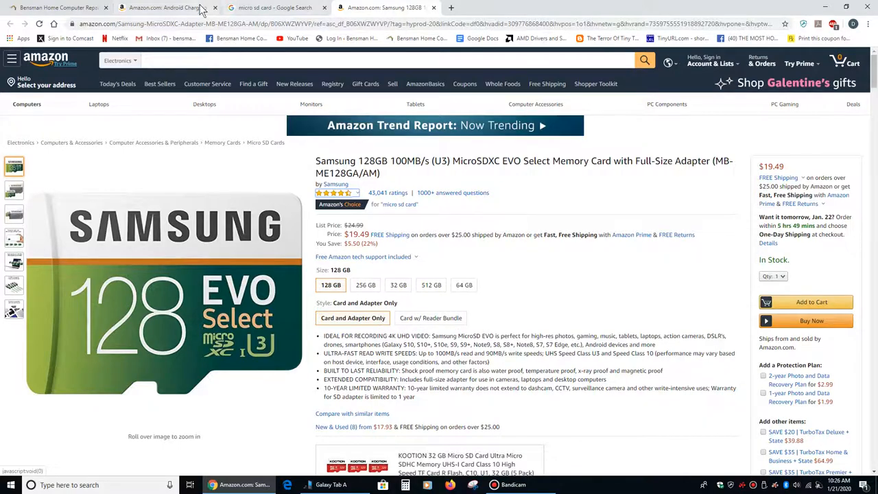
# Bring the Galaxy Tab A File Explorer window back to the front
pyautogui.click(332, 485)
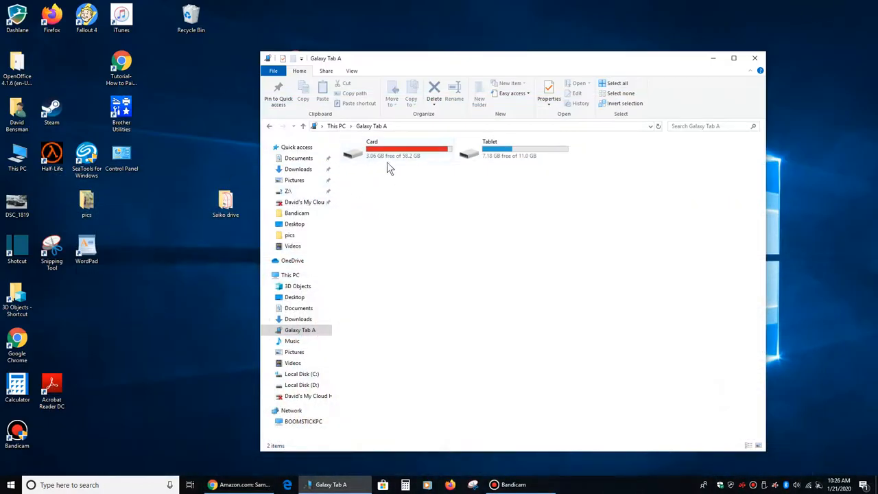
pyautogui.moveTo(393, 170)
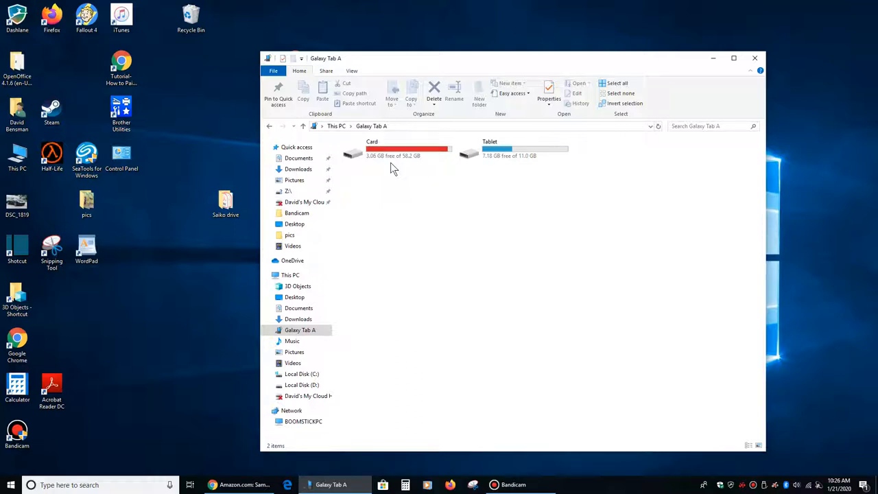
pyautogui.moveTo(419, 173)
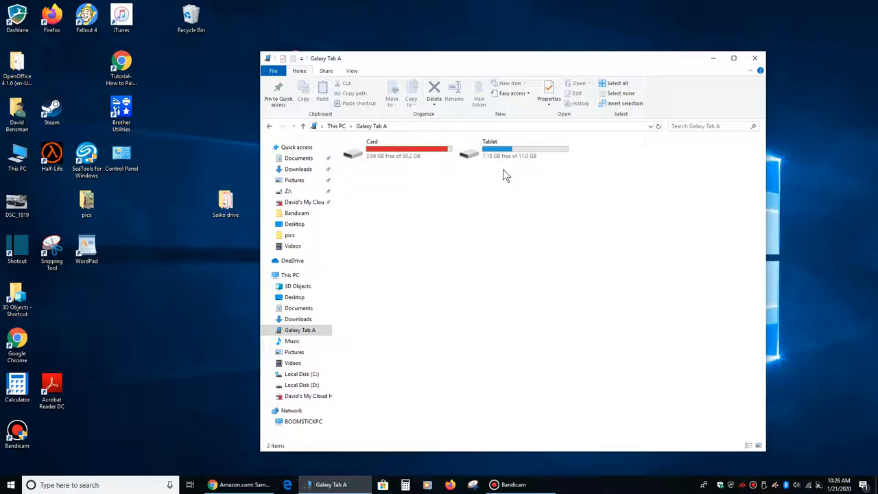
pyautogui.moveTo(409, 208)
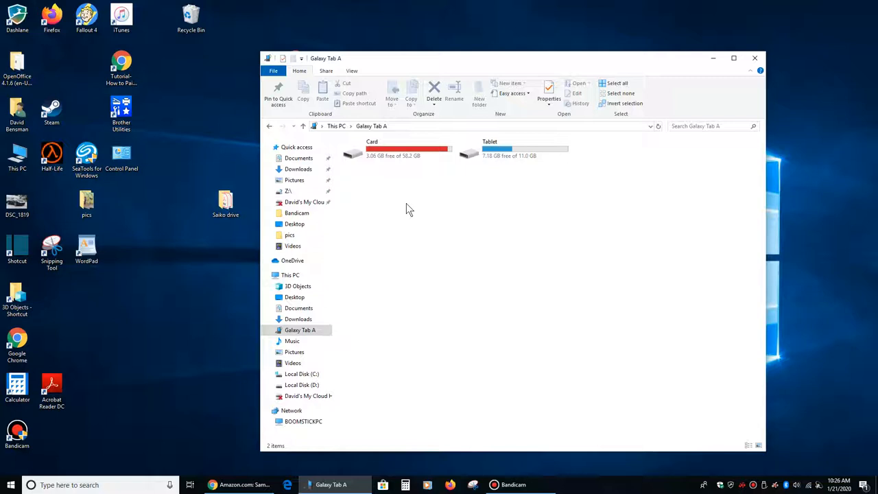
pyautogui.moveTo(332, 181)
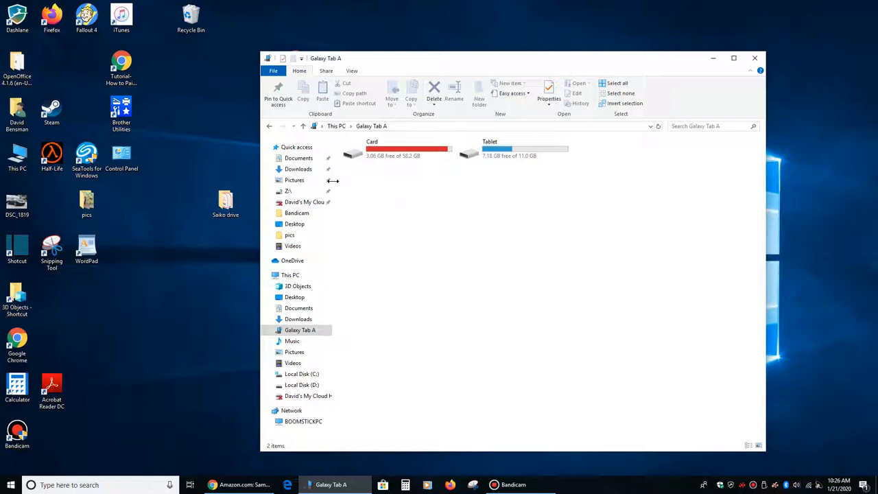
# Open the tablet's Card storage showing Android, DCIM, LOST.DIR and Music
pyautogui.click(396, 148)
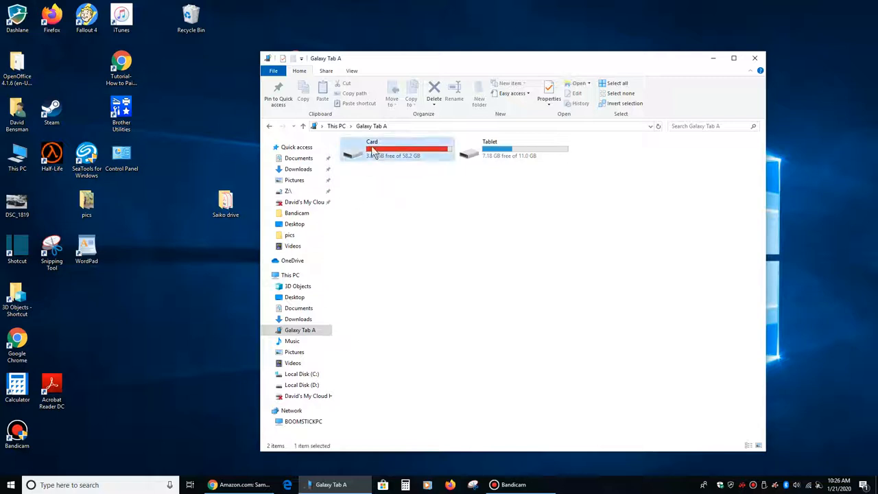
pyautogui.doubleClick(372, 148)
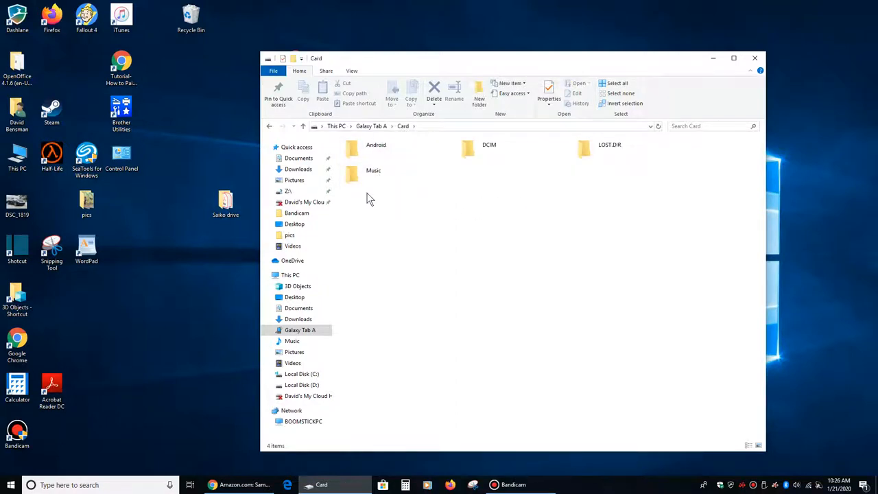
pyautogui.click(373, 175)
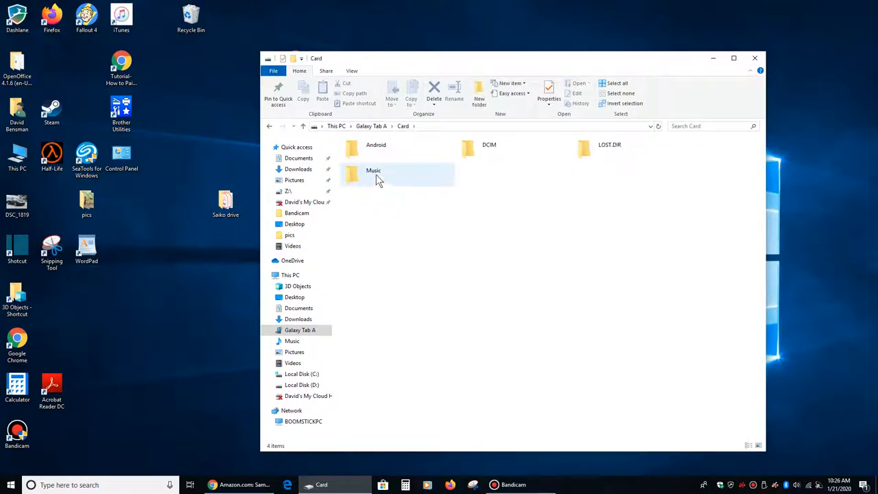
pyautogui.click(409, 199)
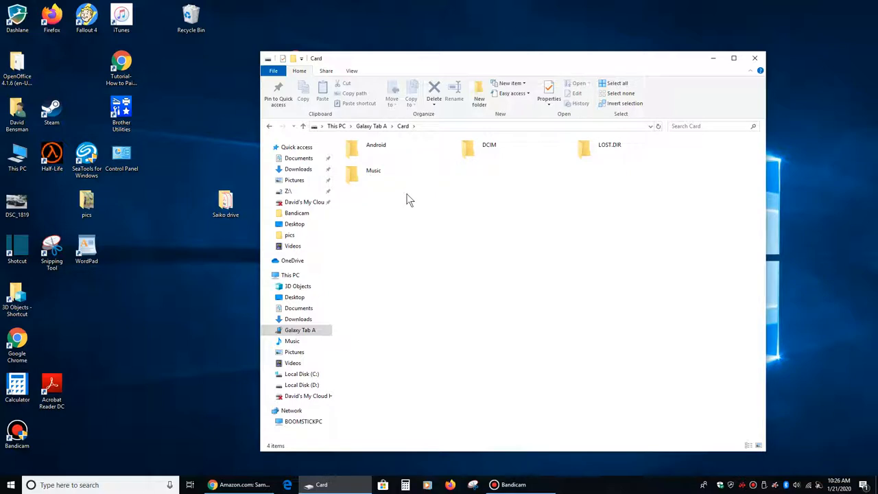
# Create a trial new folder on the card, delete it, and select Music
pyautogui.rightClick(408, 200)
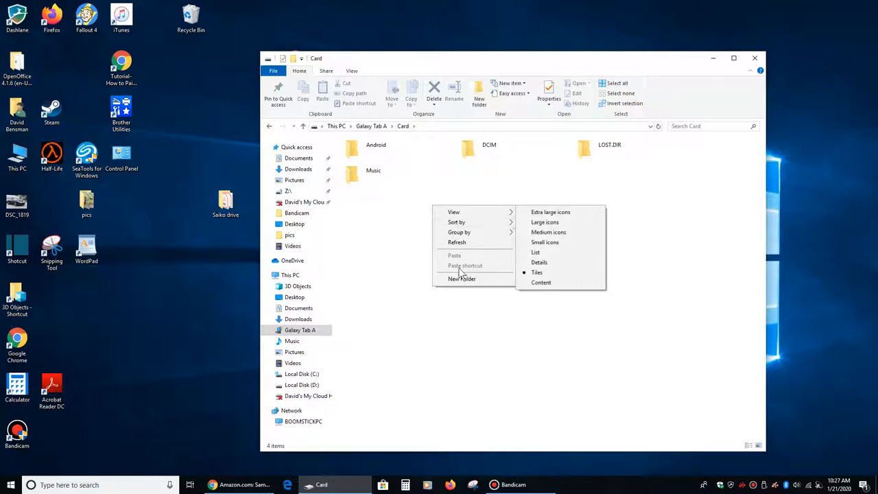
pyautogui.click(461, 278)
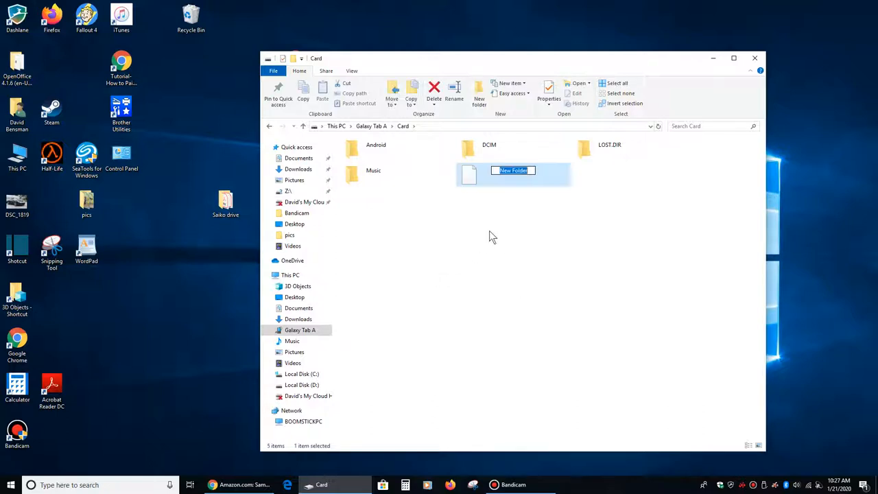
pyautogui.rightClick(513, 174)
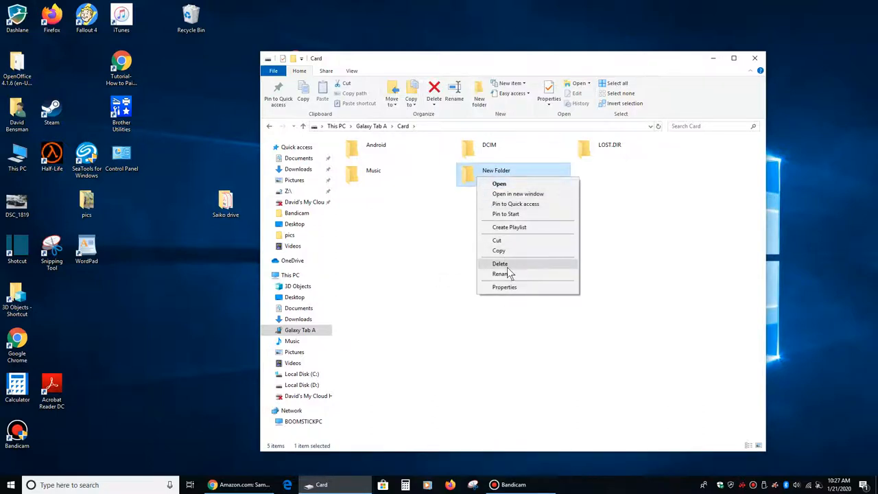
pyautogui.click(499, 263)
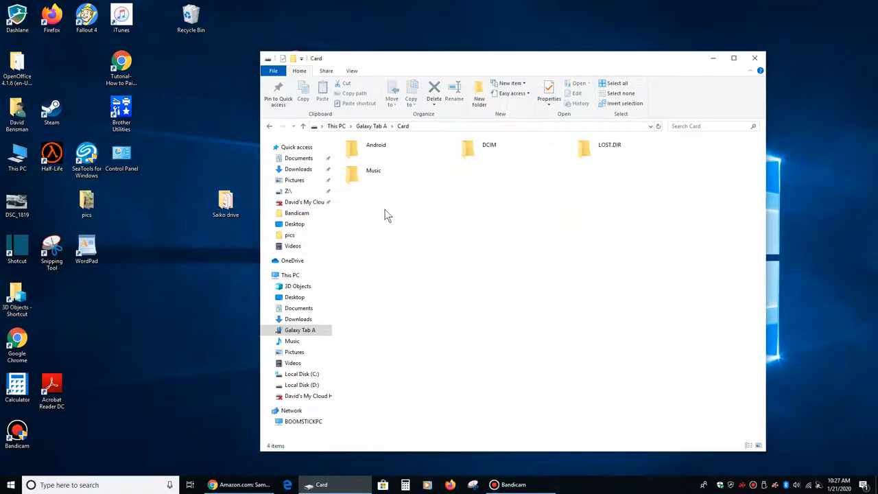
pyautogui.click(373, 175)
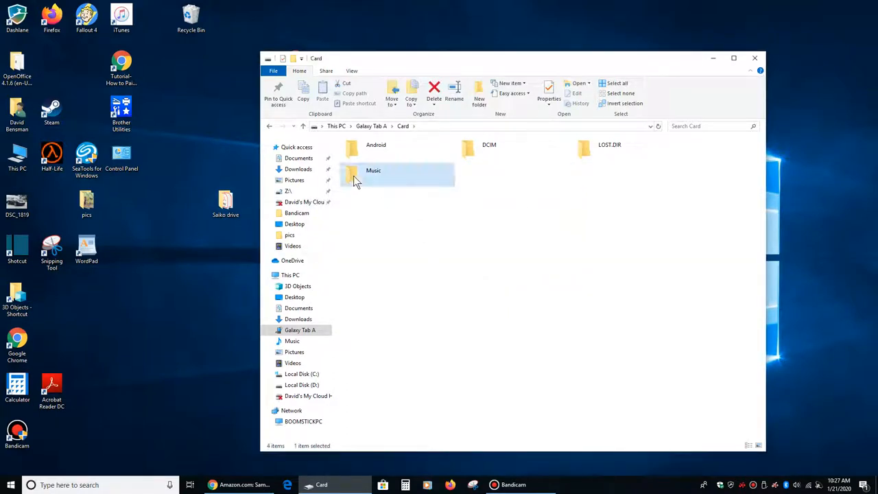
# Browse the card's Music folder into Golden Smog and return to the artist list
pyautogui.doubleClick(373, 173)
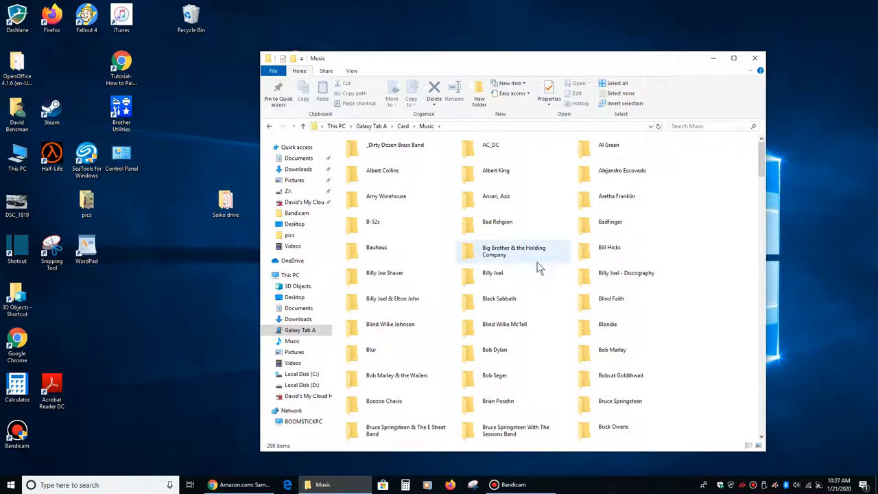
pyautogui.scroll(-3)
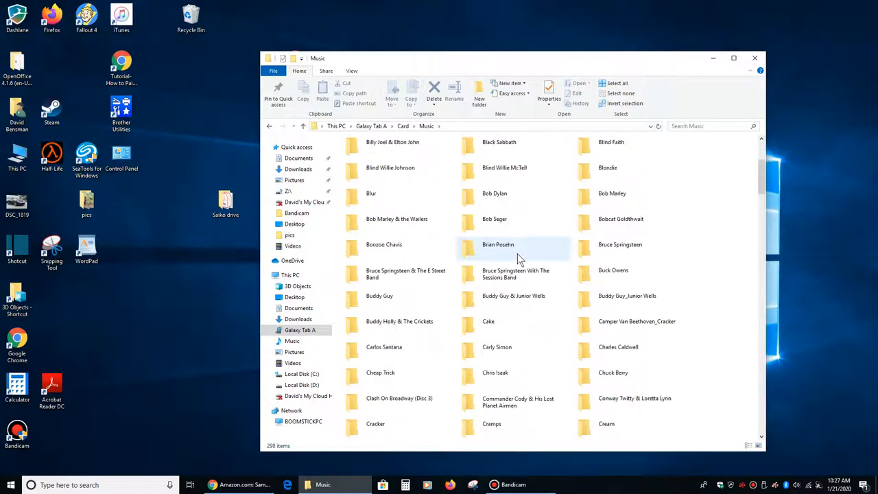
pyautogui.doubleClick(494, 219)
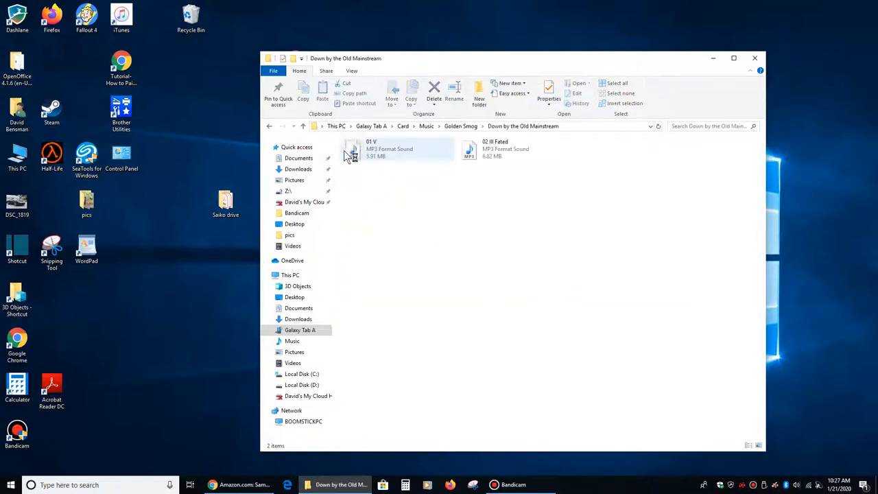
pyautogui.click(269, 126)
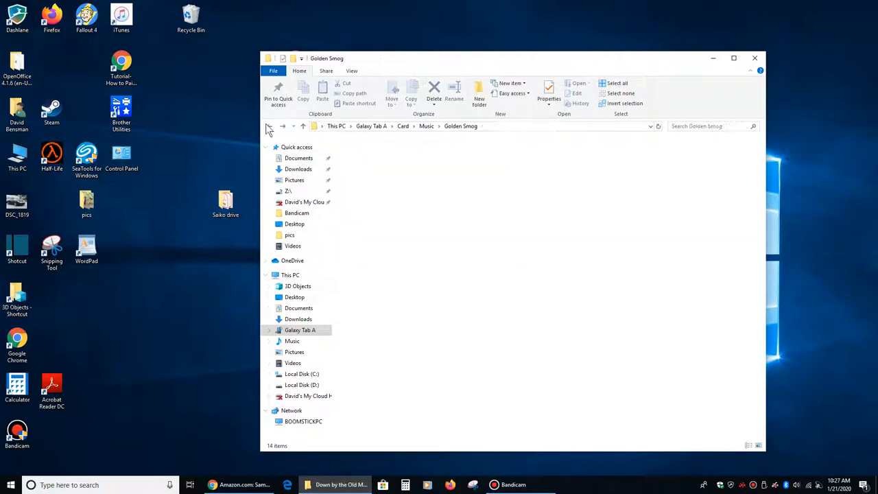
pyautogui.click(269, 126)
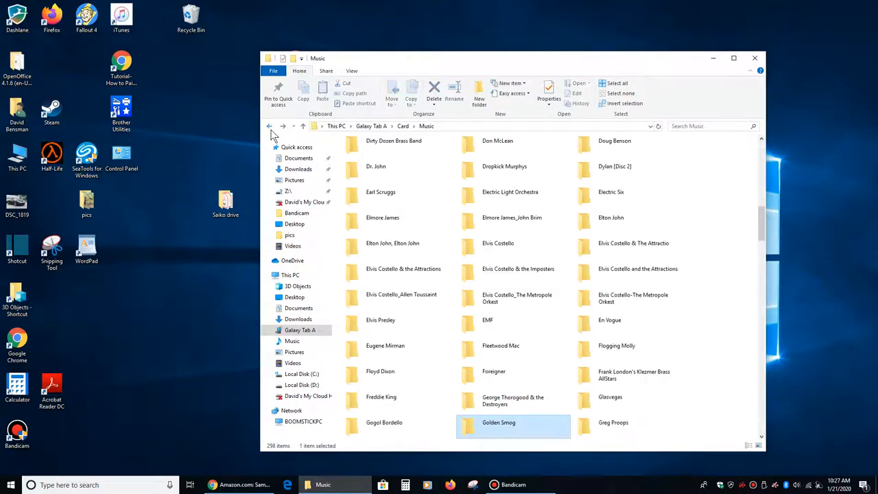
pyautogui.moveTo(404, 230)
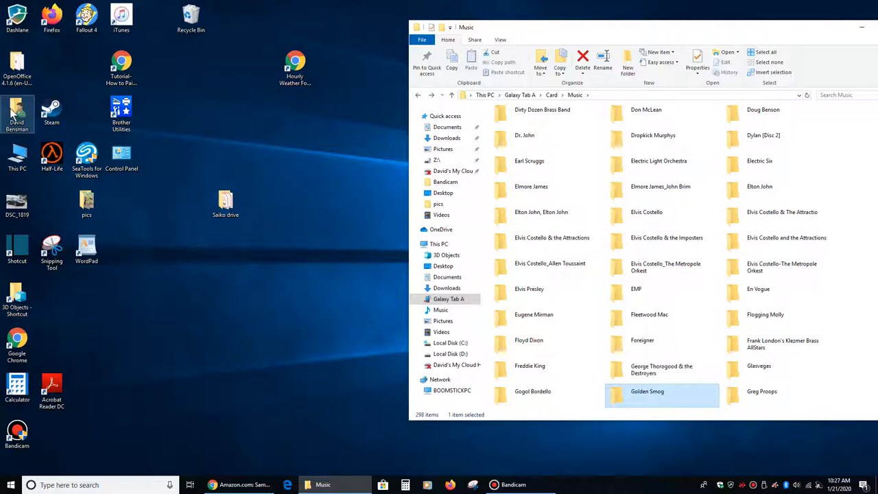
pyautogui.moveTo(28, 137)
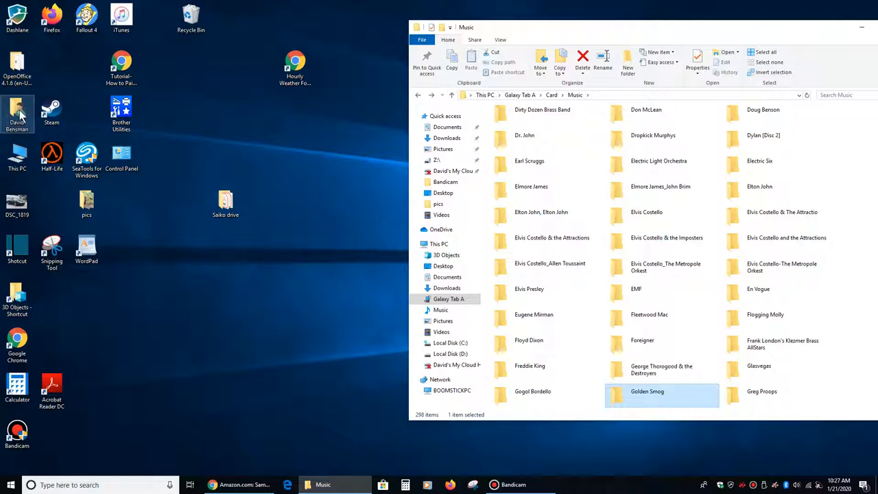
pyautogui.moveTo(103, 140)
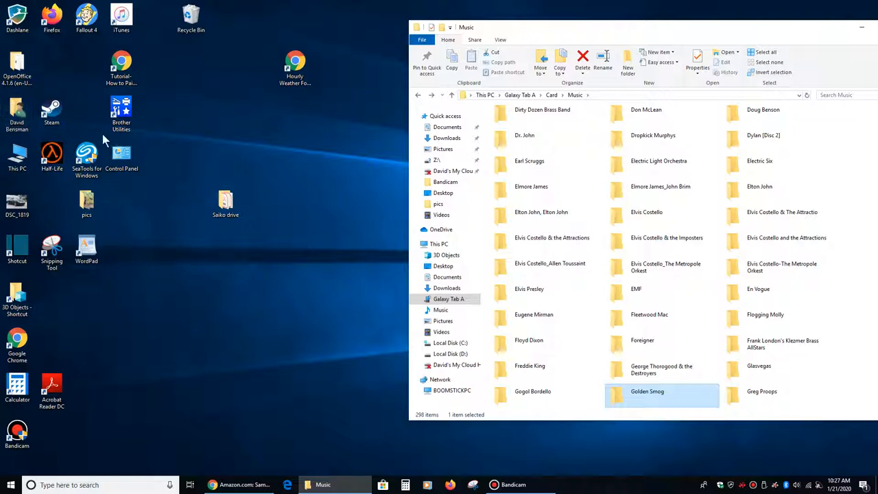
pyautogui.rightClick(107, 140)
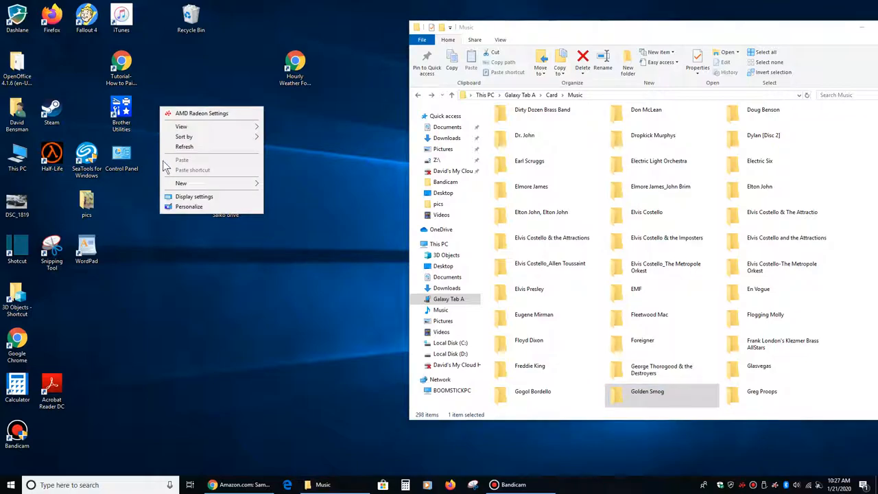
pyautogui.click(194, 197)
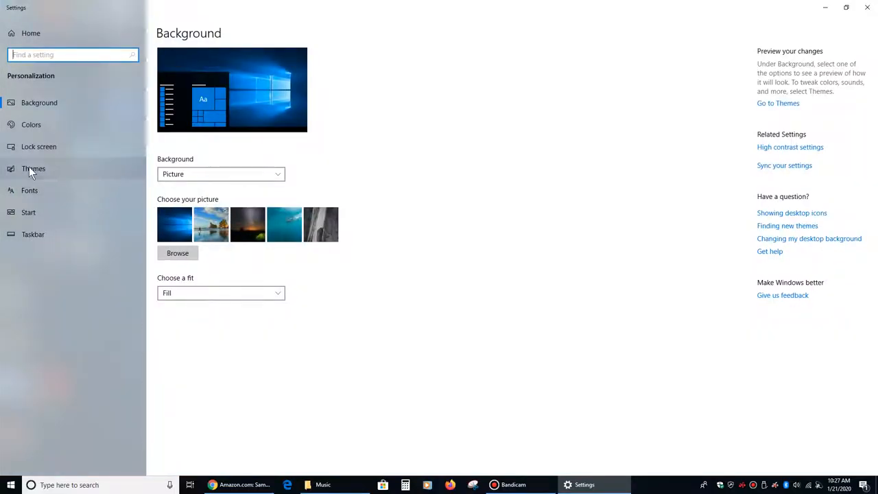
pyautogui.click(33, 167)
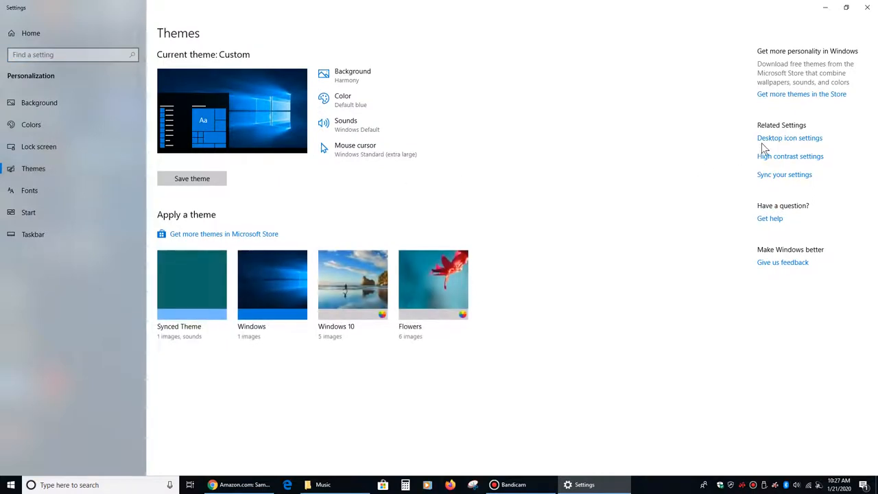
pyautogui.click(789, 137)
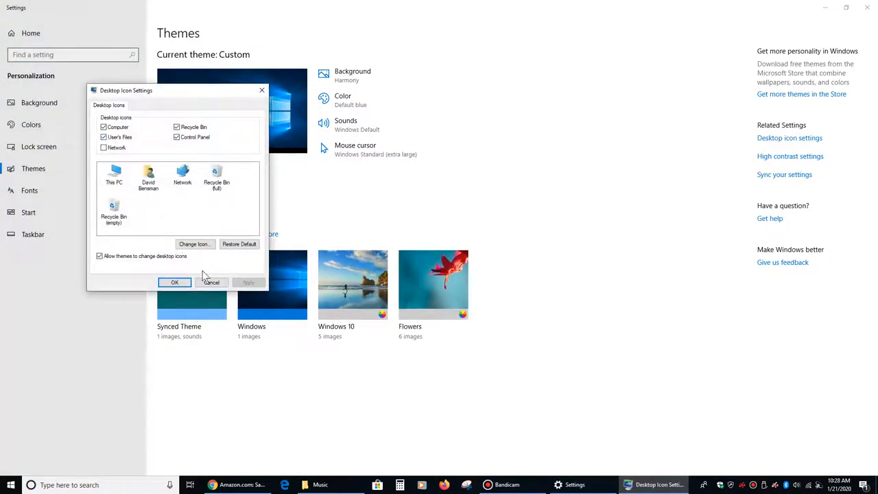
pyautogui.click(174, 283)
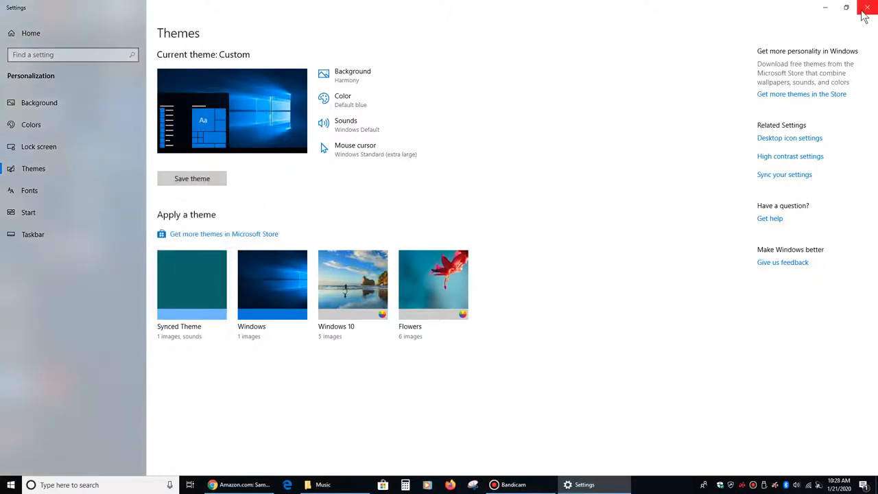
pyautogui.click(867, 8)
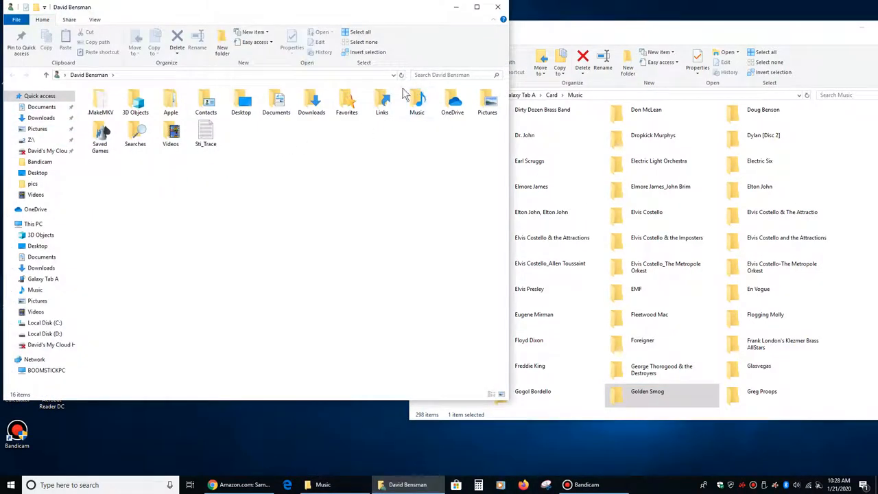
# Navigate Music > iTunes > iTunes Media > Music to The Kinks folder with Lola Versus Powerman
pyautogui.click(417, 102)
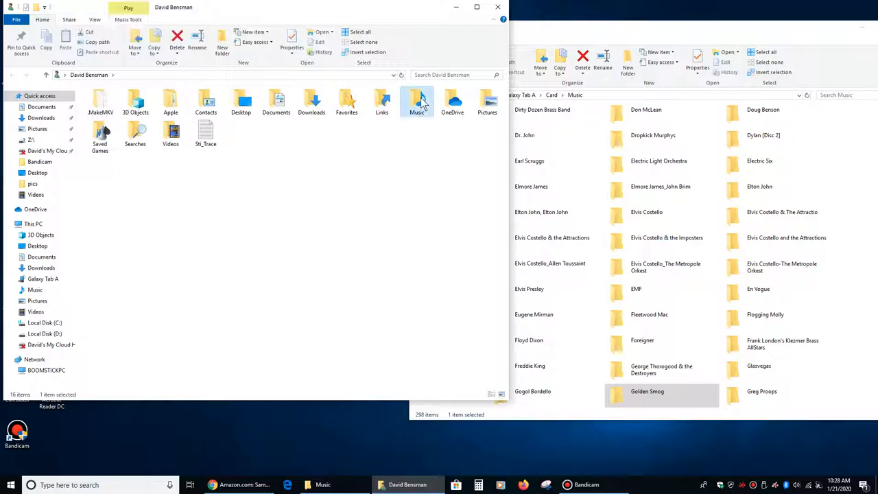
pyautogui.doubleClick(417, 101)
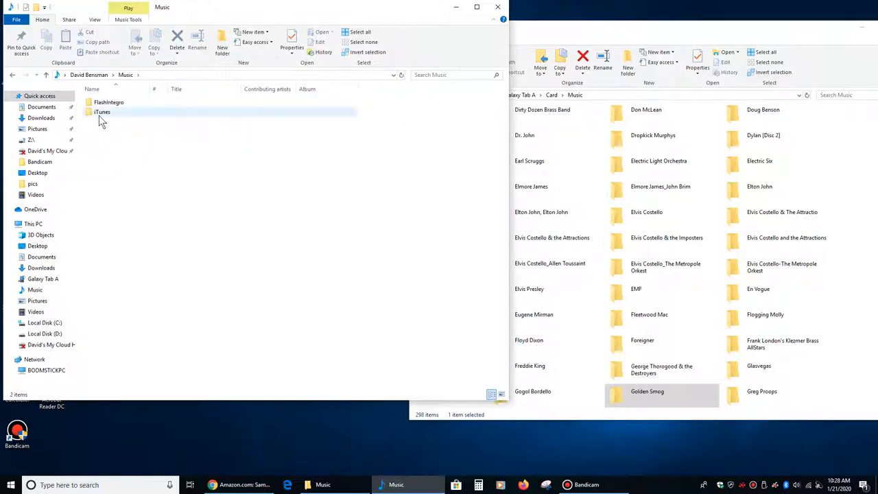
pyautogui.moveTo(101, 112)
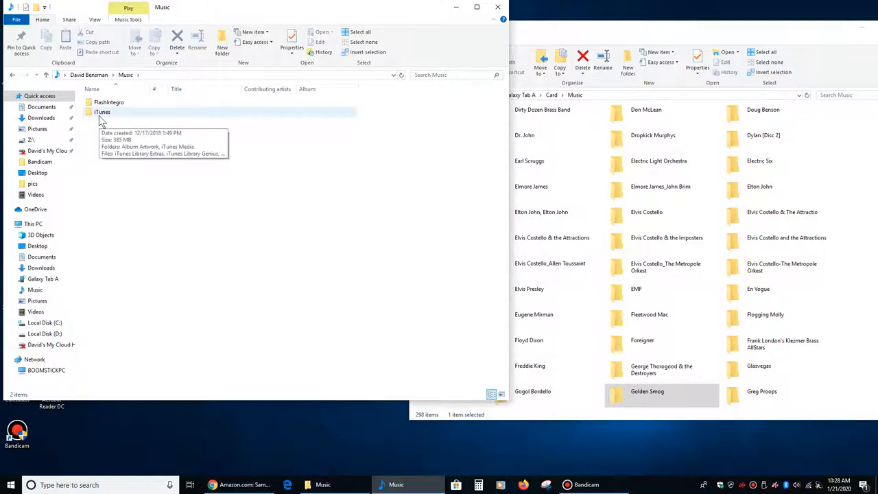
pyautogui.doubleClick(102, 113)
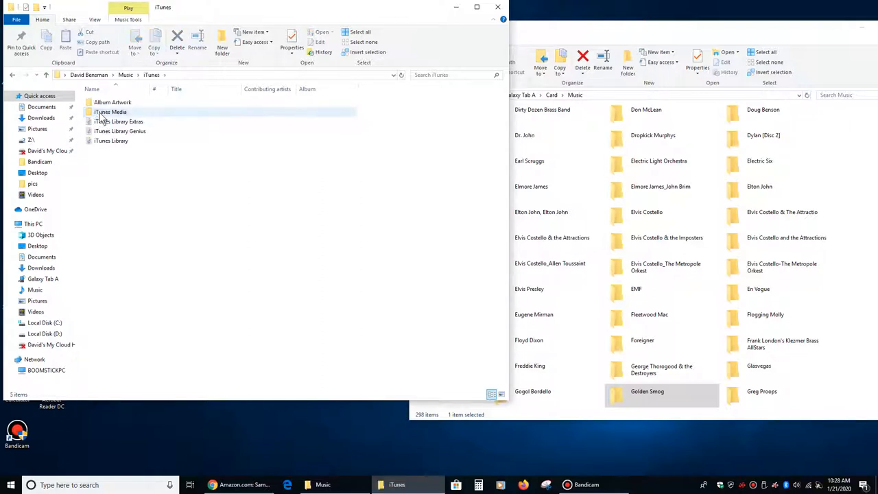
pyautogui.doubleClick(109, 113)
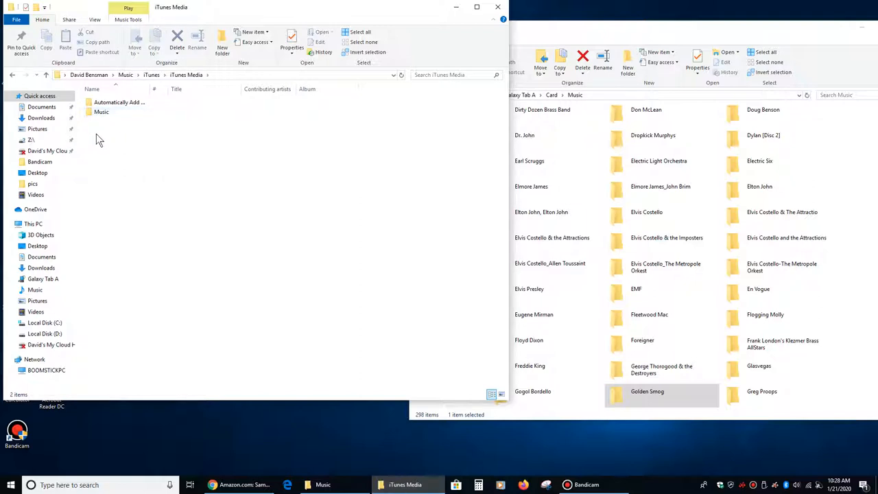
pyautogui.doubleClick(102, 111)
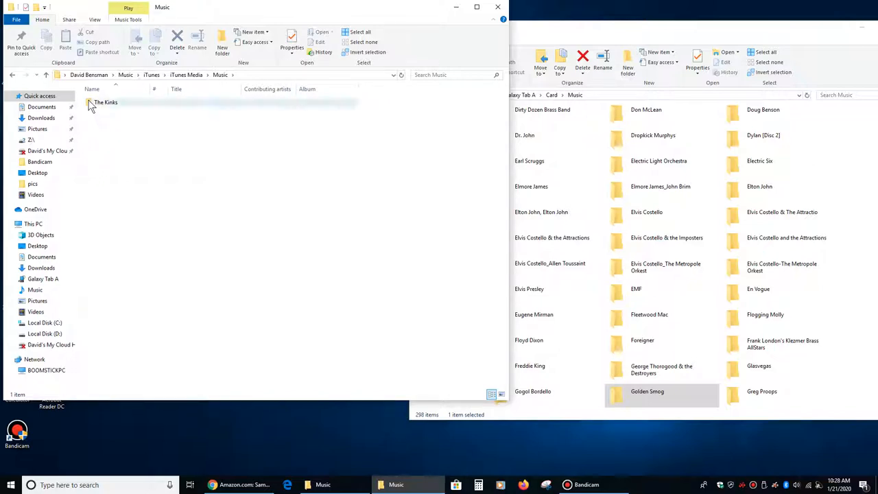
pyautogui.doubleClick(106, 101)
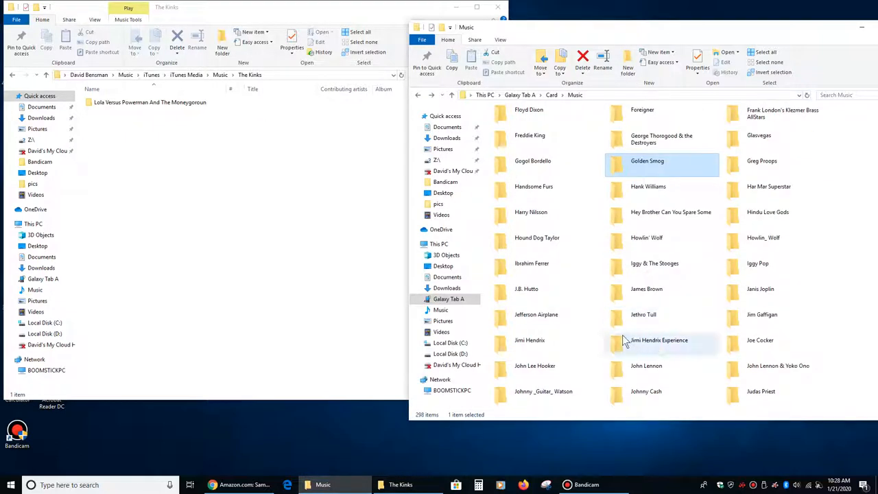
pyautogui.moveTo(626, 266)
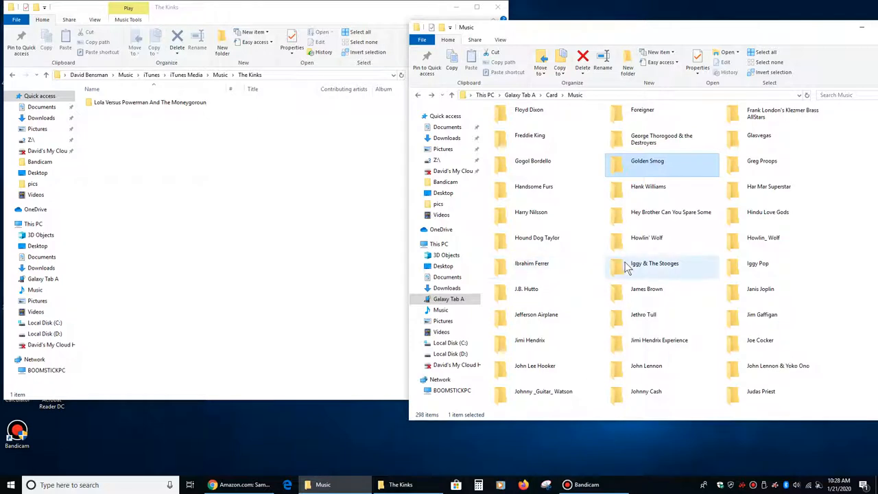
# Open The Kinks folder on the tablet card, listing A Soap Opera and Preservation Act 1
pyautogui.scroll(-3)
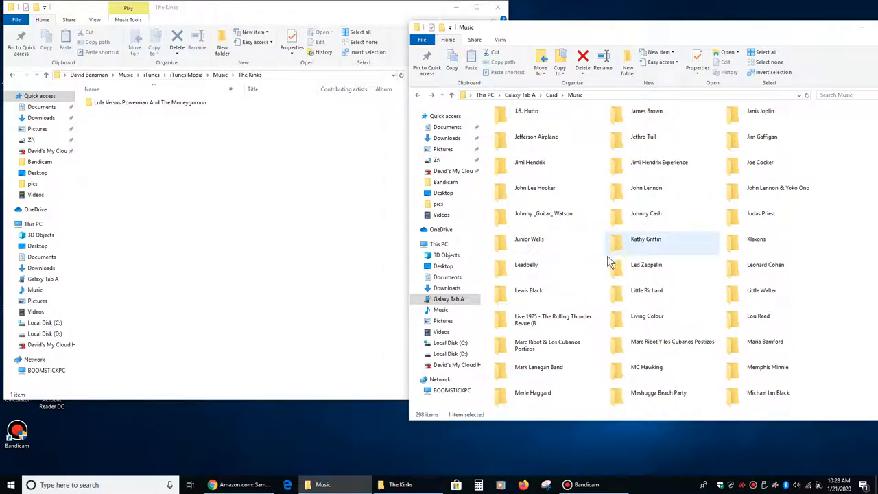
pyautogui.scroll(-3)
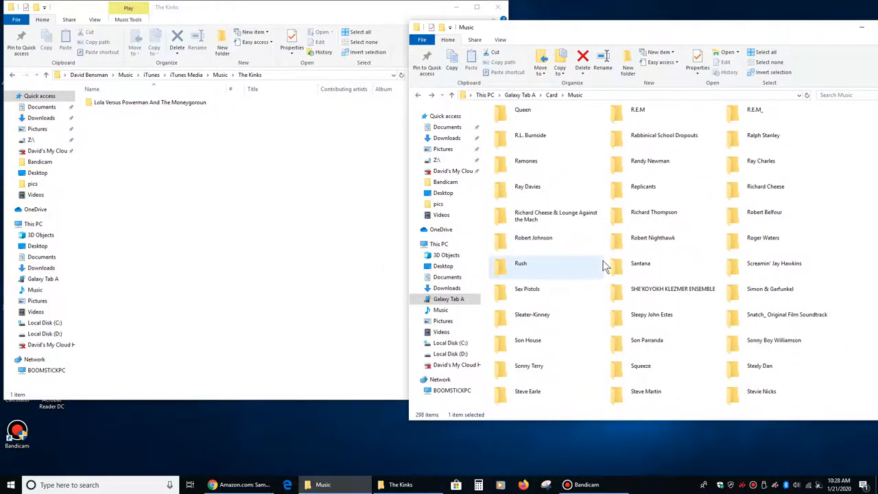
pyautogui.scroll(-3)
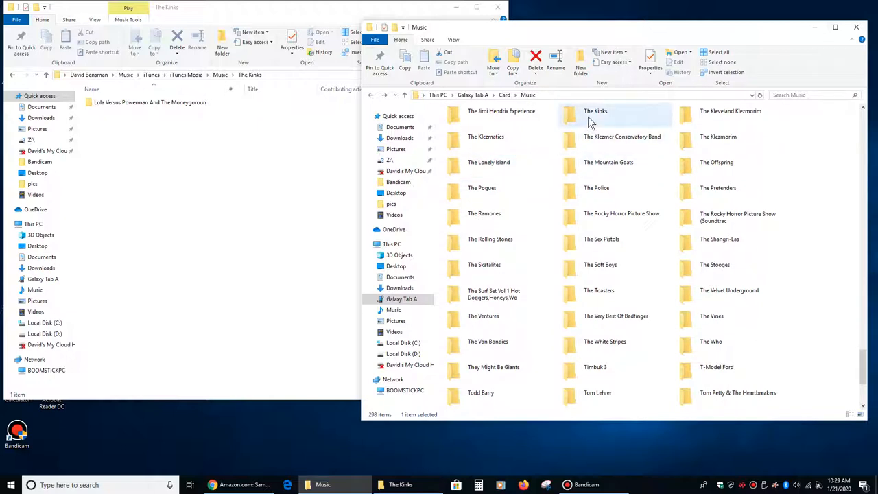
pyautogui.doubleClick(595, 110)
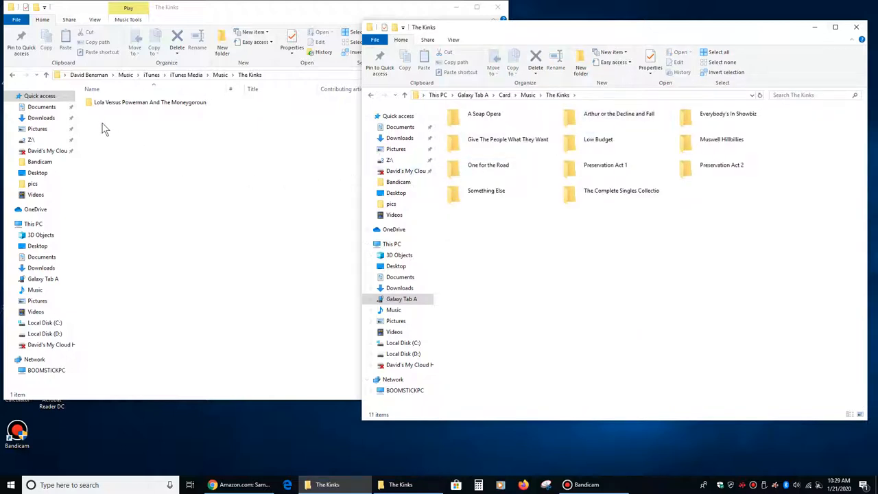
pyautogui.click(489, 164)
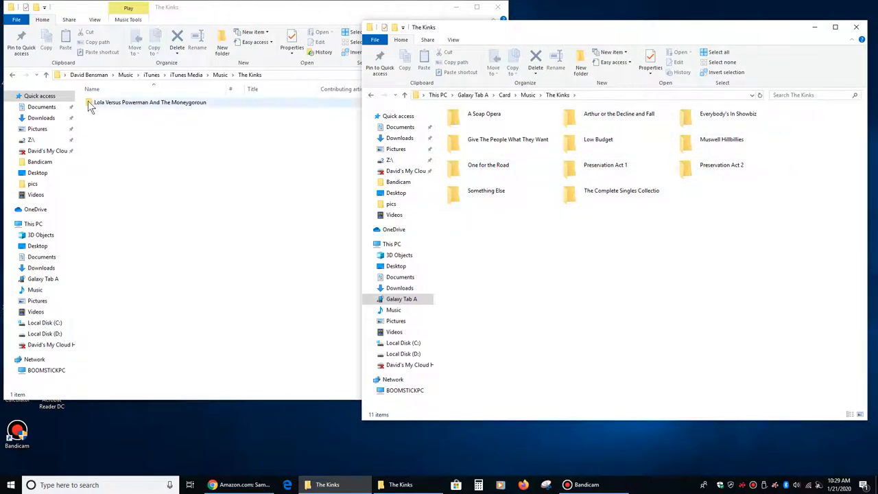
# Copy the Lola Versus Powerman album into the card's Kinks folder and close that window
pyautogui.click(150, 101)
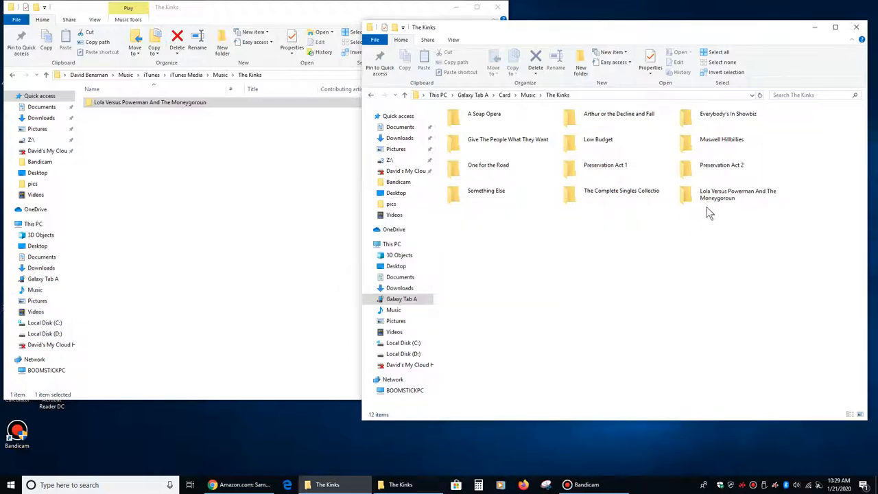
pyautogui.click(730, 195)
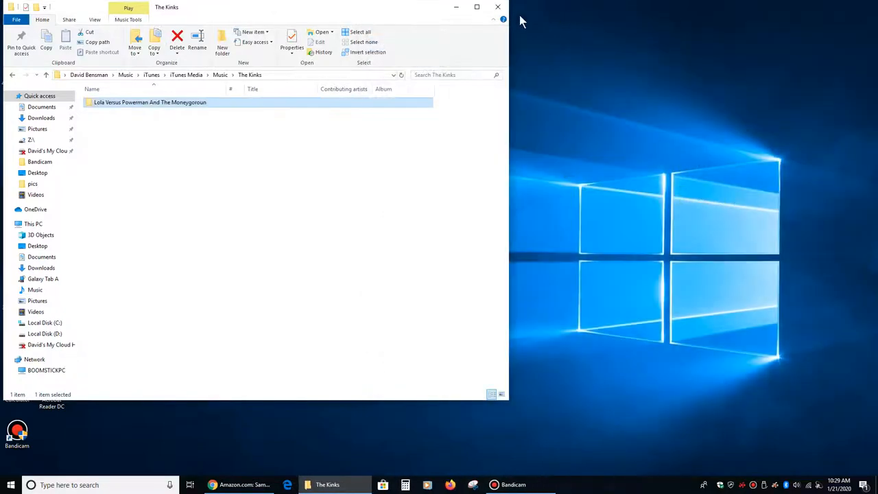
# Close the remaining iTunes Kinks window, leaving the desktop
pyautogui.click(496, 7)
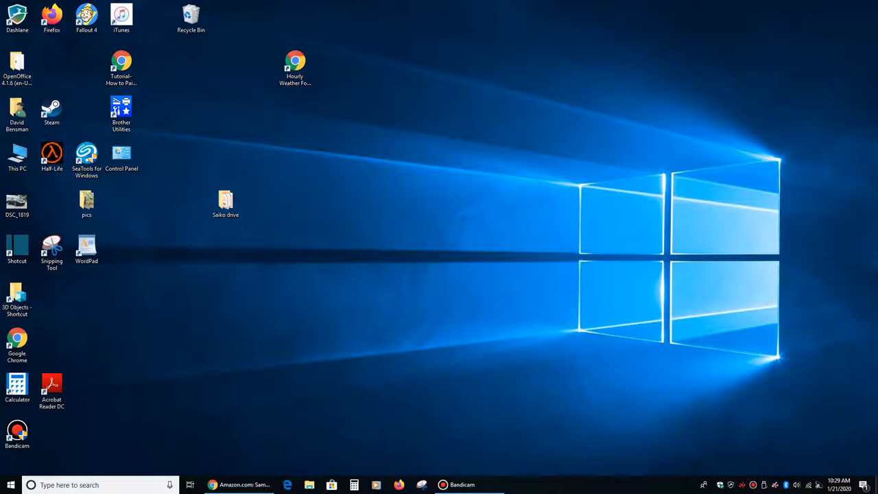
pyautogui.moveTo(743, 415)
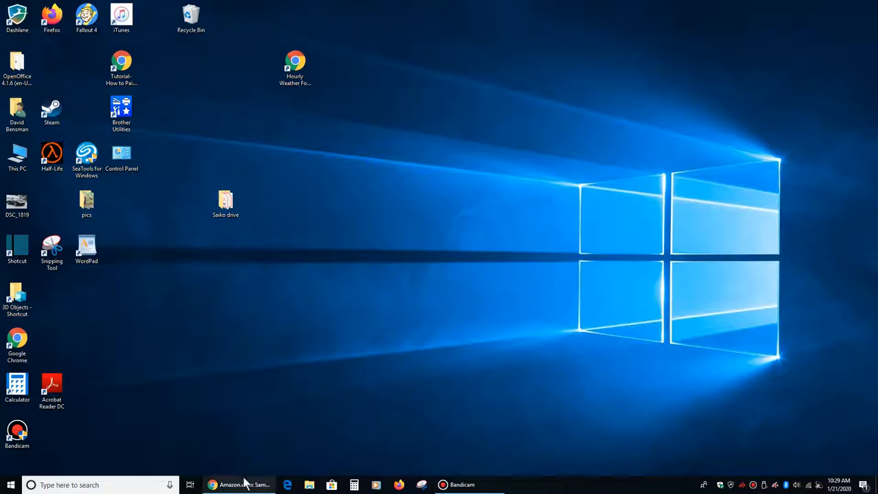
# Search for an RCA cable from a new tab and reach the AmazonBasics 3.5mm to 2-Male RCA 8-foot listing
pyautogui.click(239, 484)
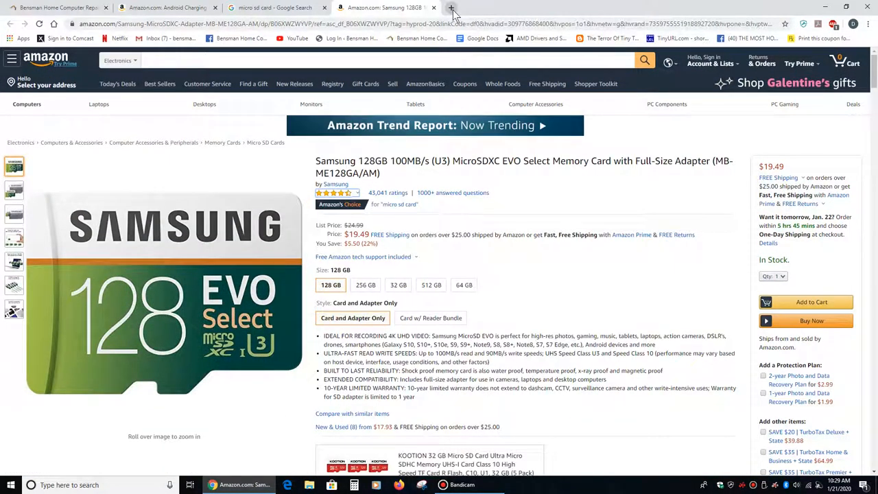
pyautogui.click(451, 8)
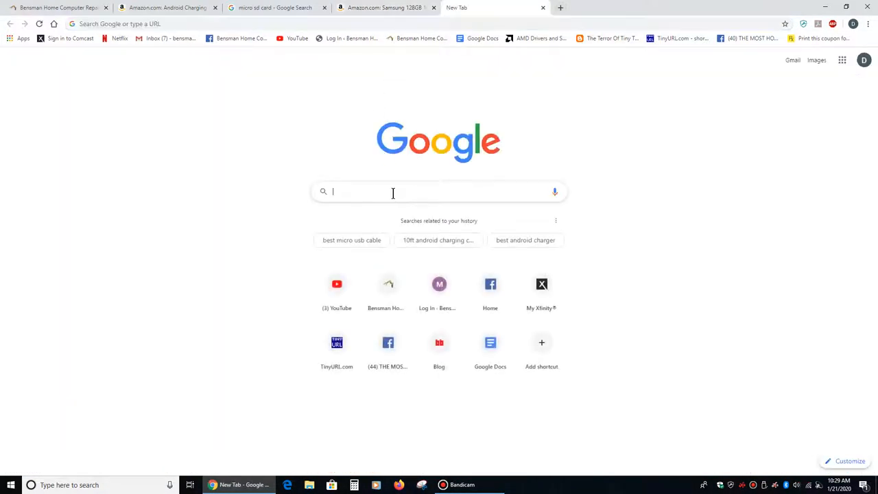
pyautogui.write('rc')
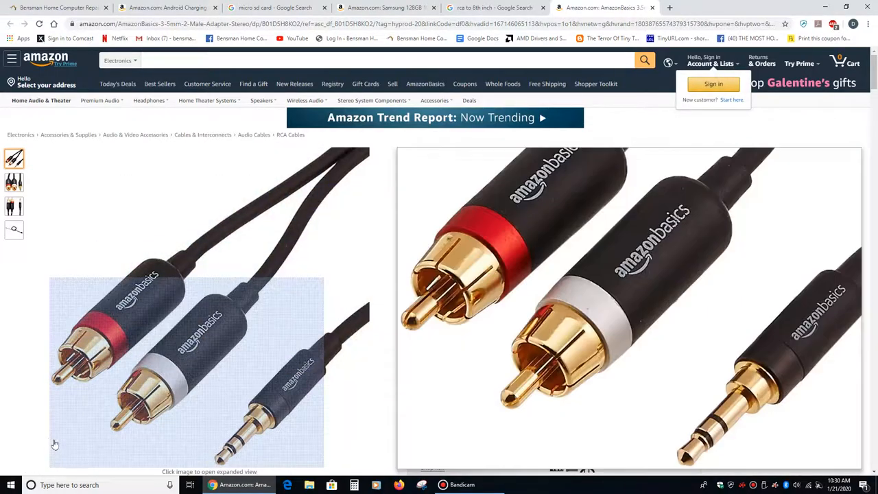
pyautogui.moveTo(129, 469)
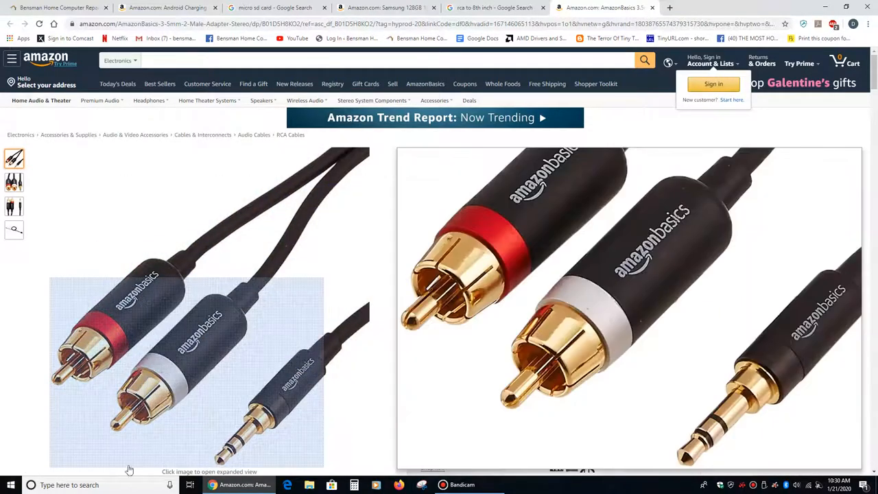
pyautogui.scroll(-3)
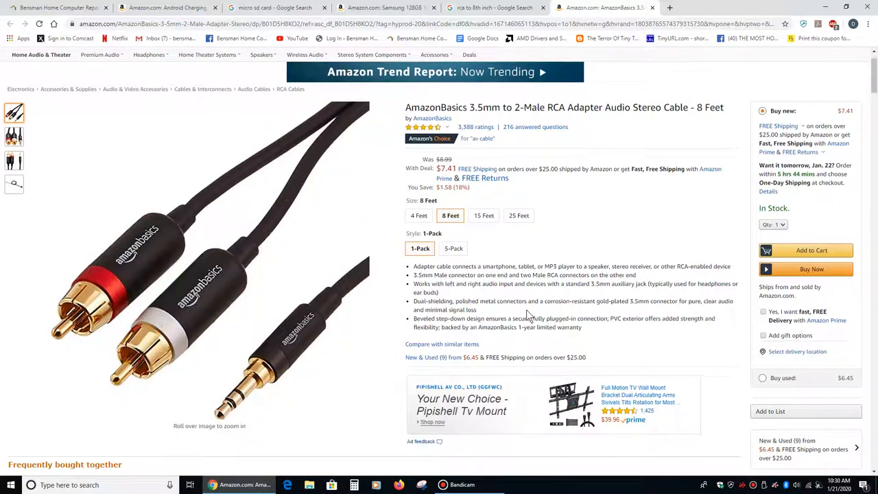
pyautogui.moveTo(529, 310)
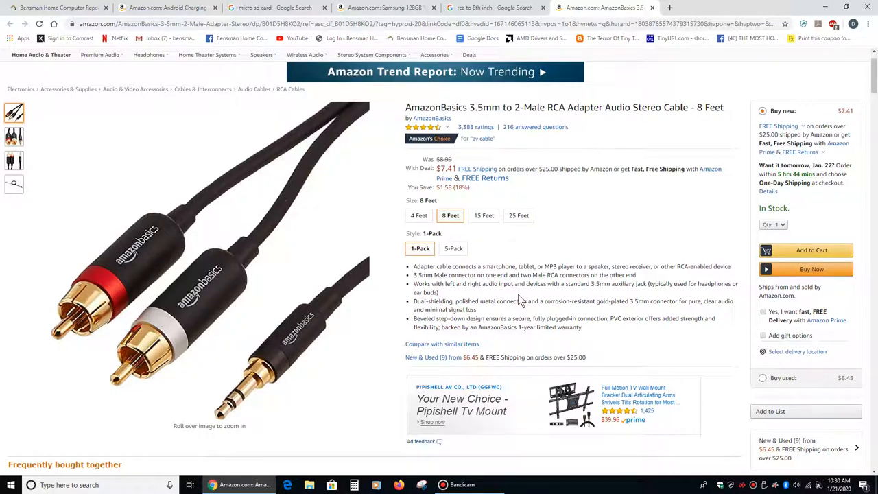
pyautogui.moveTo(519, 299)
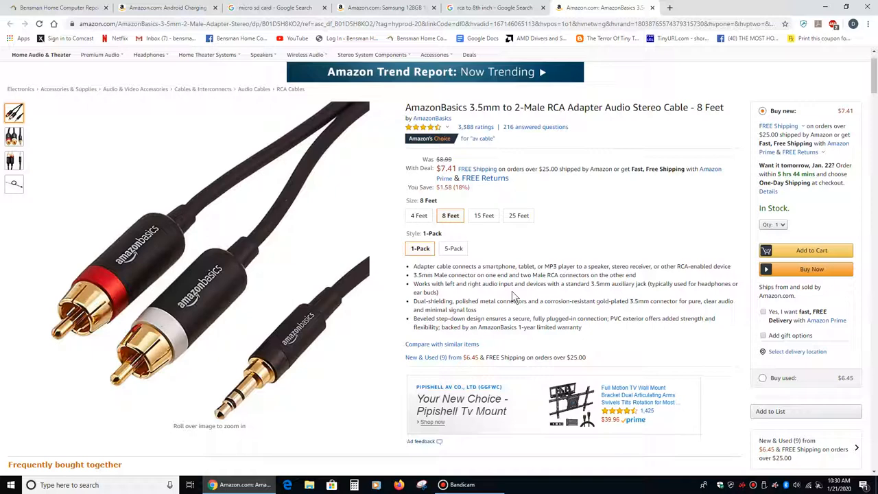
pyautogui.moveTo(505, 299)
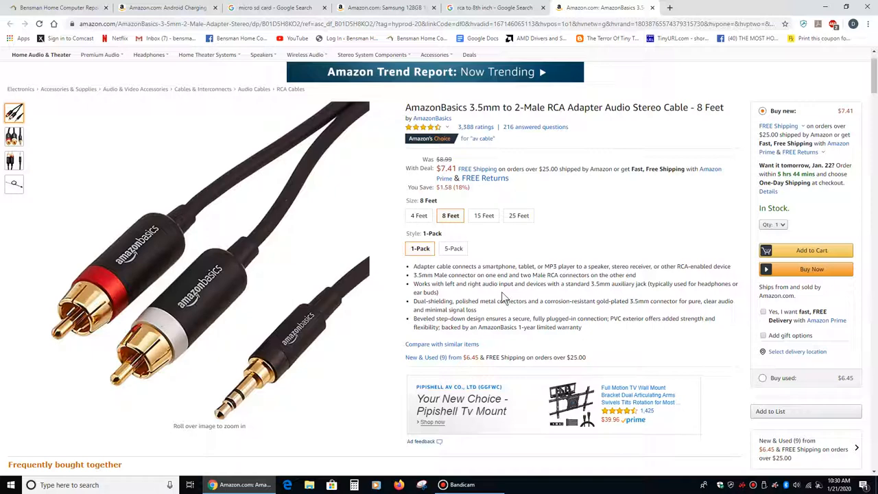
pyautogui.moveTo(604, 303)
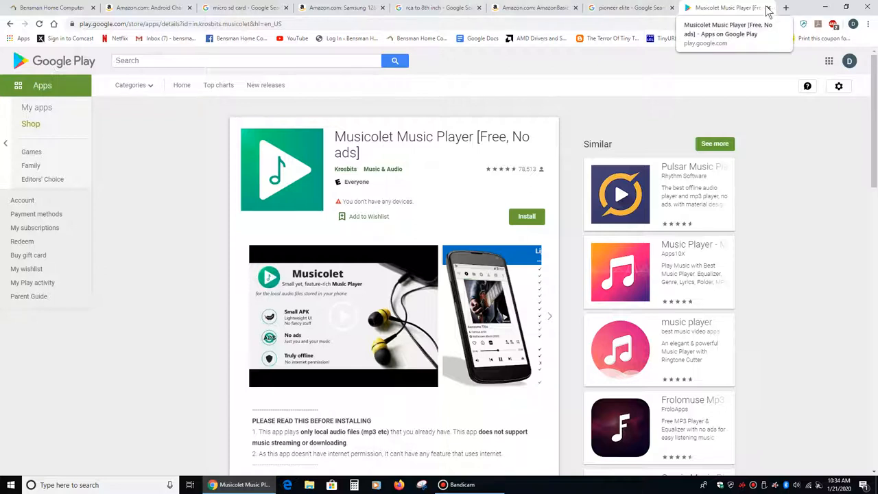
# Google 'eighth inch' from a new tab and land on the AmazonBasics 3.5mm male-to-male cable page
pyautogui.click(786, 8)
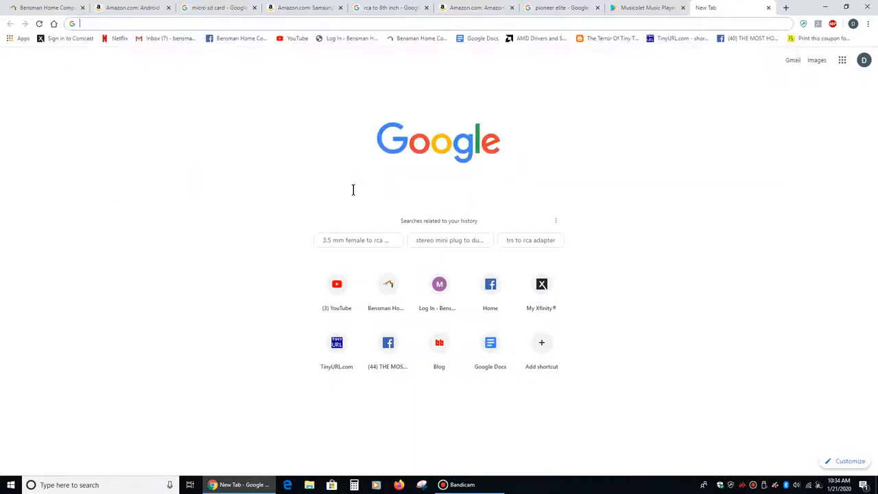
pyautogui.write('eighth inch')
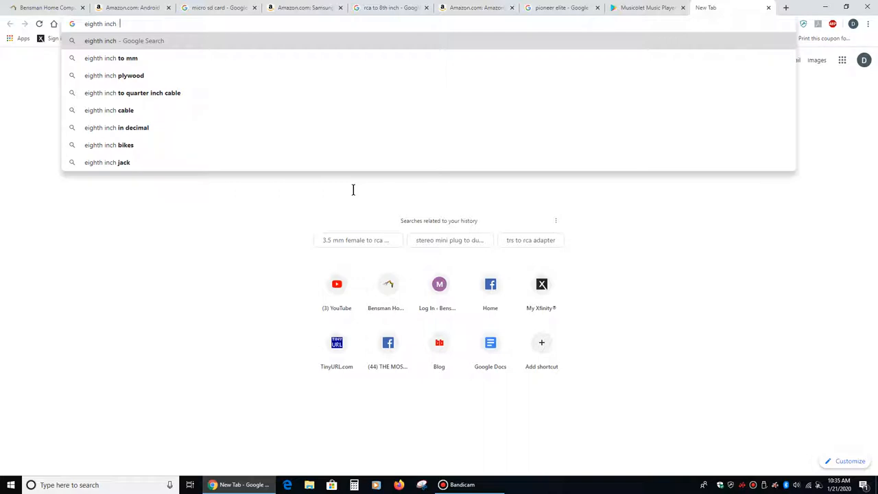
pyautogui.write('pa')
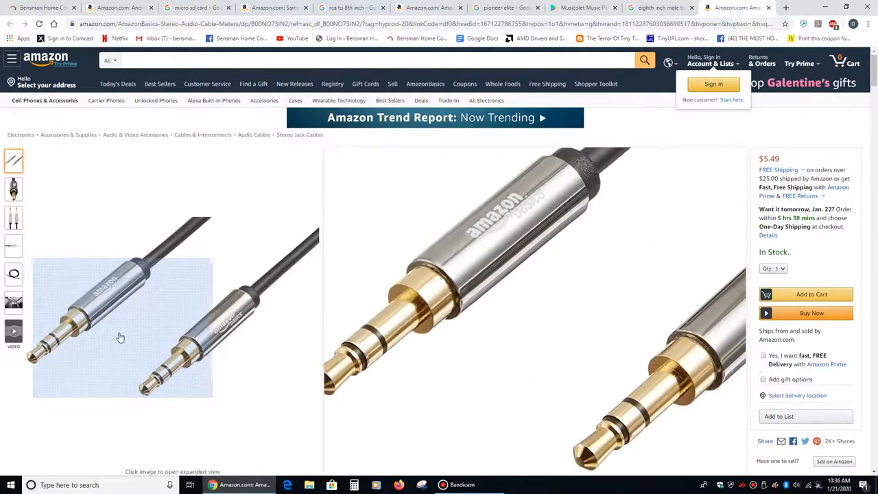
# Enlarge the cable's image gallery showing it plugged into a phone in a car
pyautogui.click(122, 326)
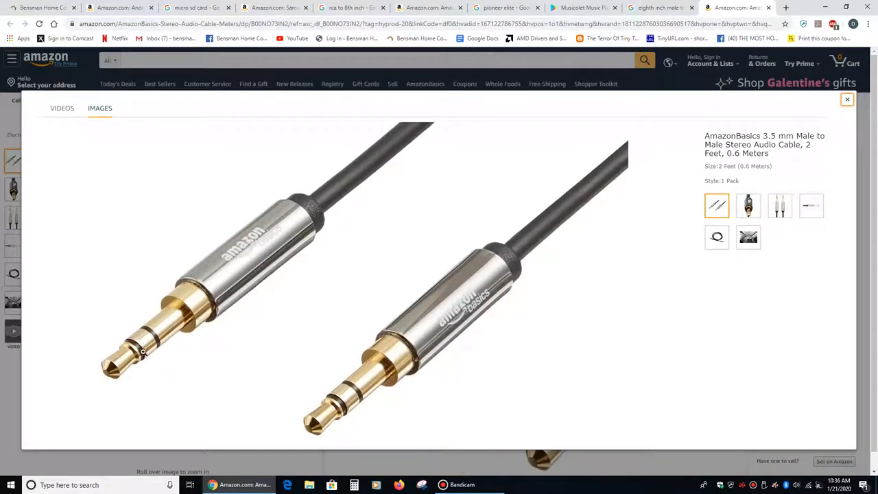
pyautogui.moveTo(160, 343)
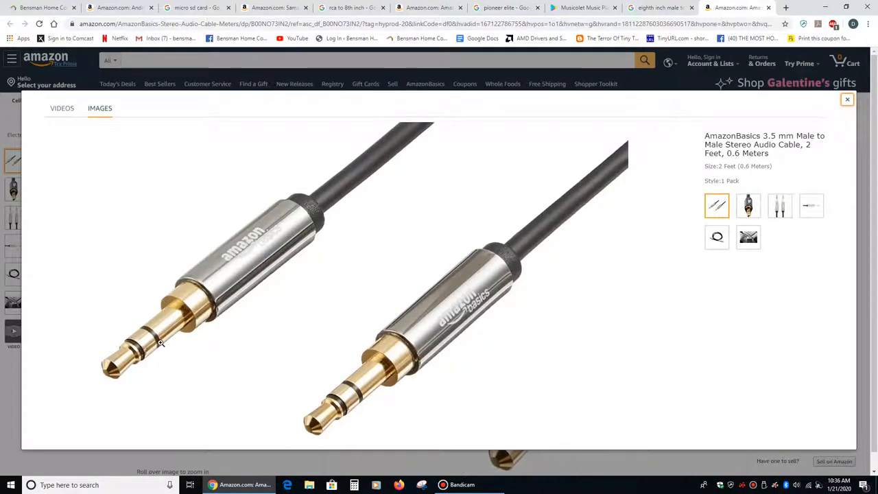
pyautogui.moveTo(367, 376)
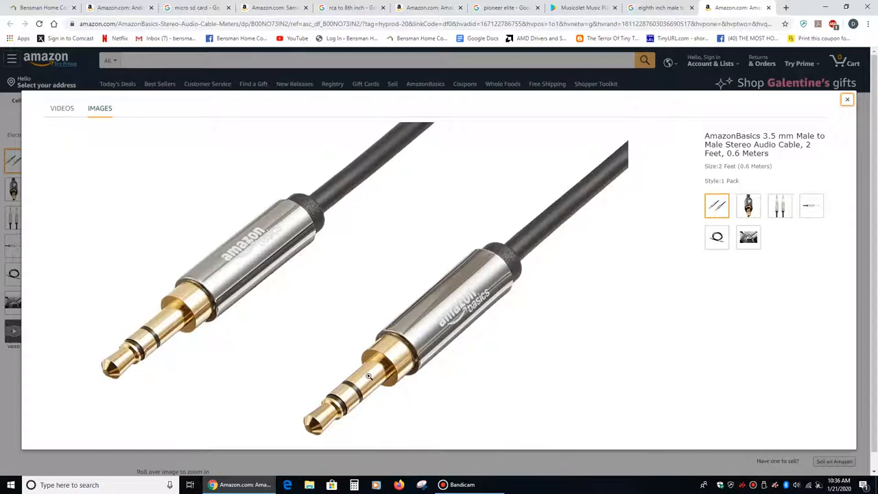
pyautogui.moveTo(354, 369)
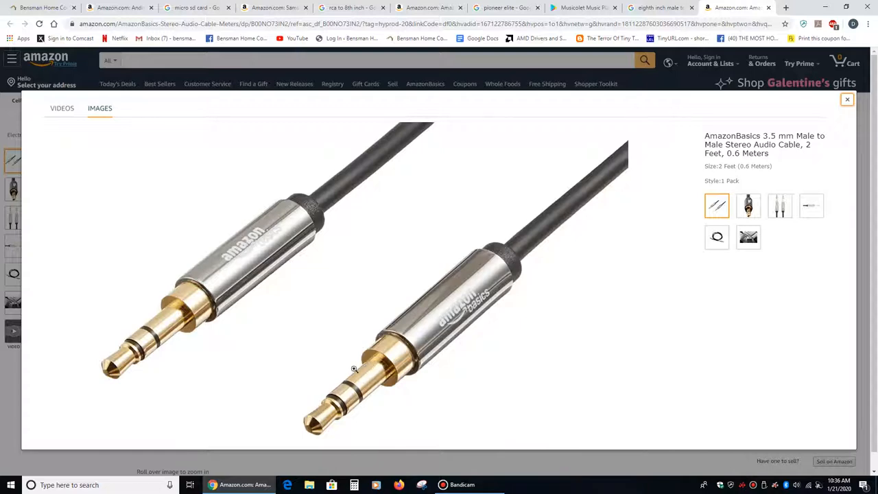
pyautogui.moveTo(88, 335)
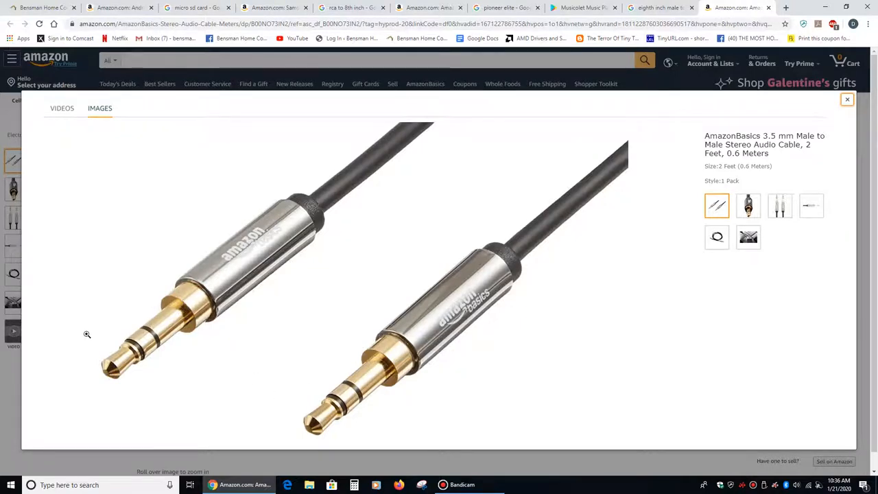
pyautogui.moveTo(324, 420)
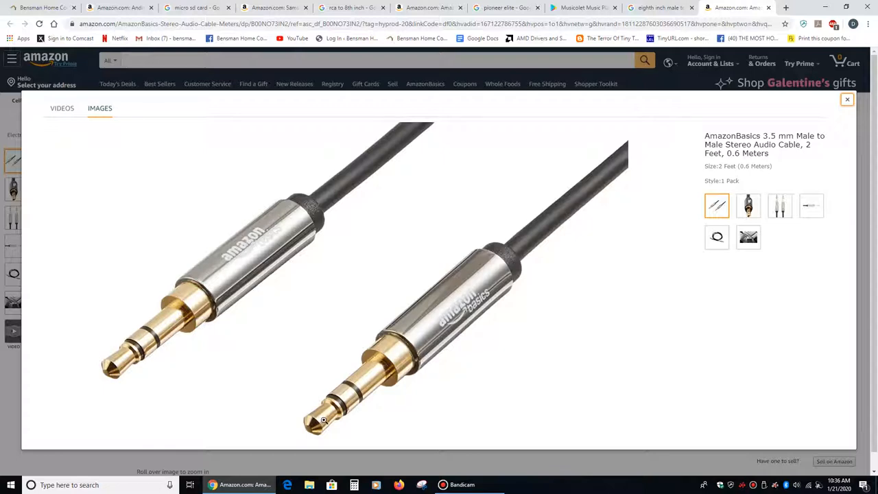
pyautogui.moveTo(323, 417)
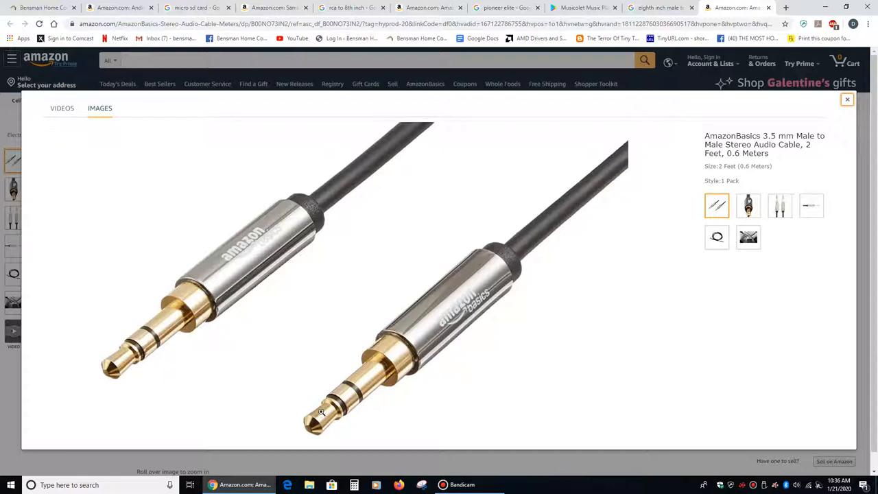
pyautogui.moveTo(354, 391)
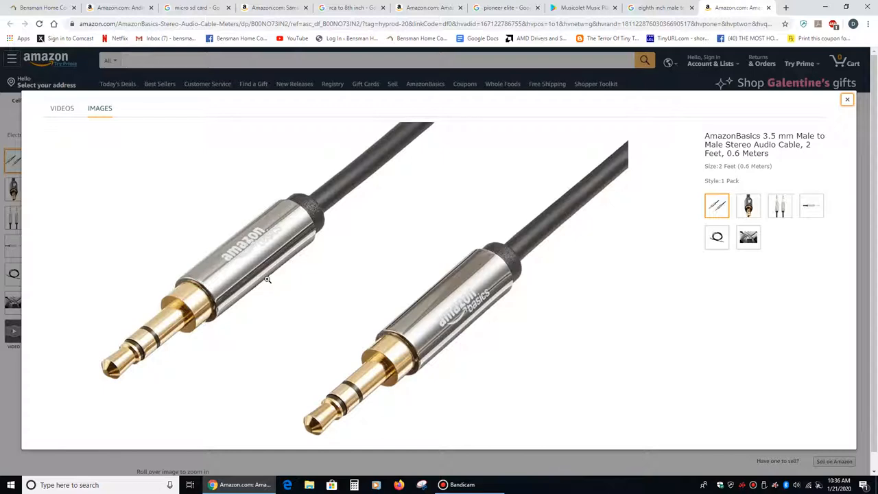
pyautogui.moveTo(271, 291)
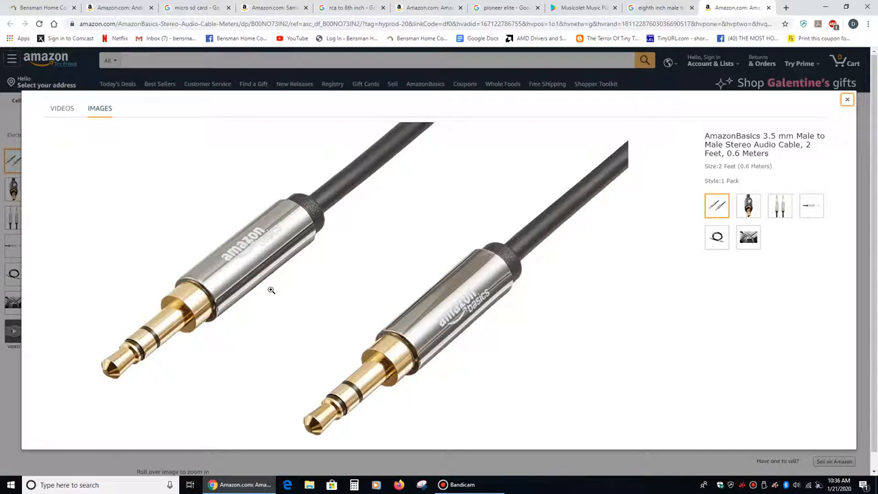
pyautogui.moveTo(273, 291)
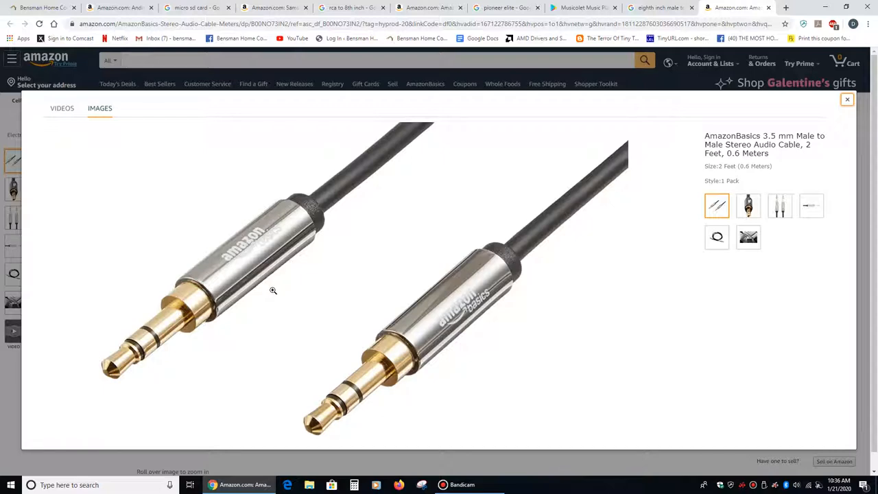
pyautogui.moveTo(343, 335)
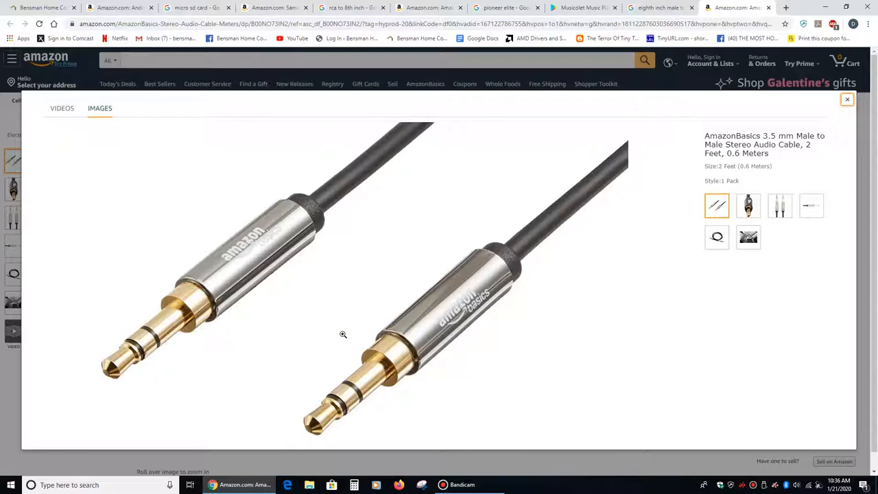
pyautogui.moveTo(678, 332)
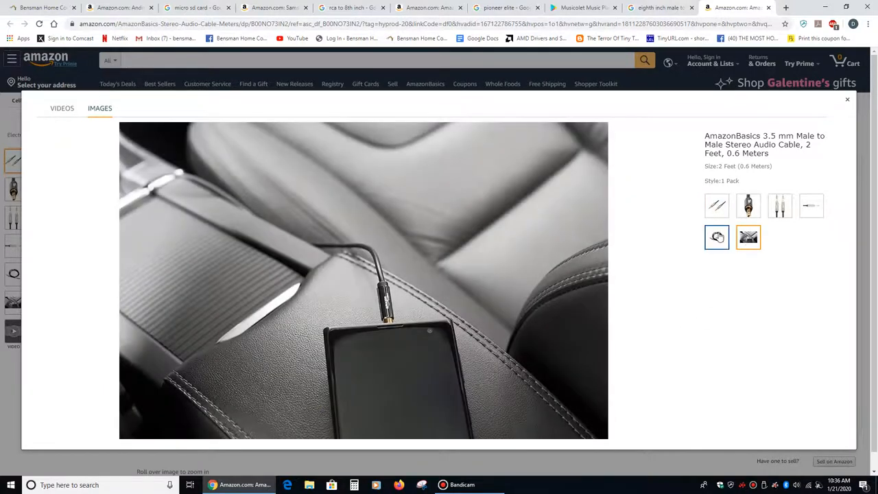
# Show the coiled 3.5mm male-to-male cable photo in the gallery
pyautogui.click(716, 236)
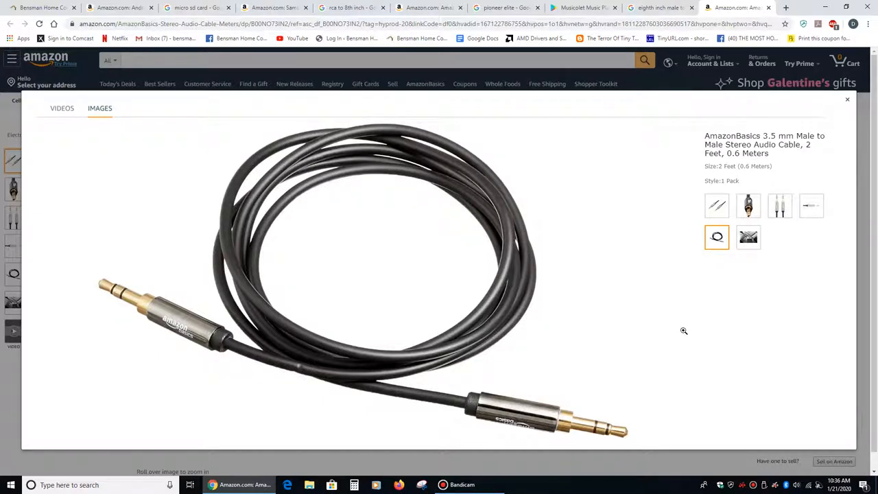
pyautogui.moveTo(642, 335)
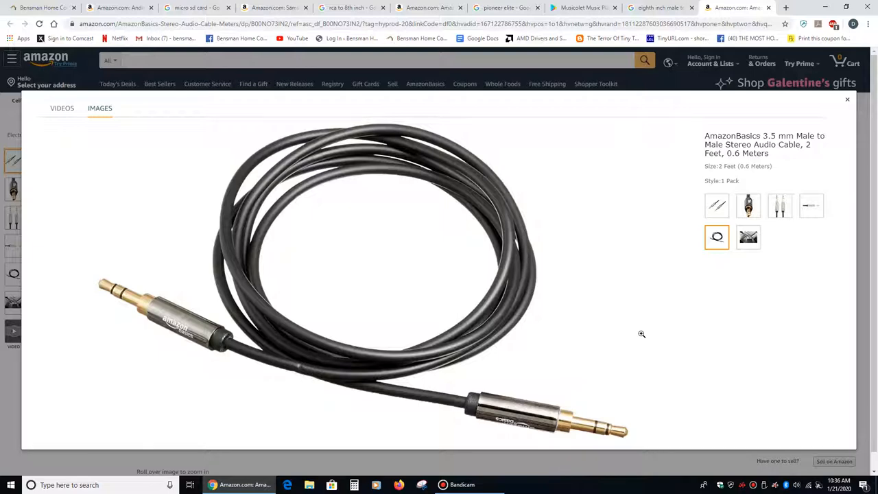
pyautogui.moveTo(530, 360)
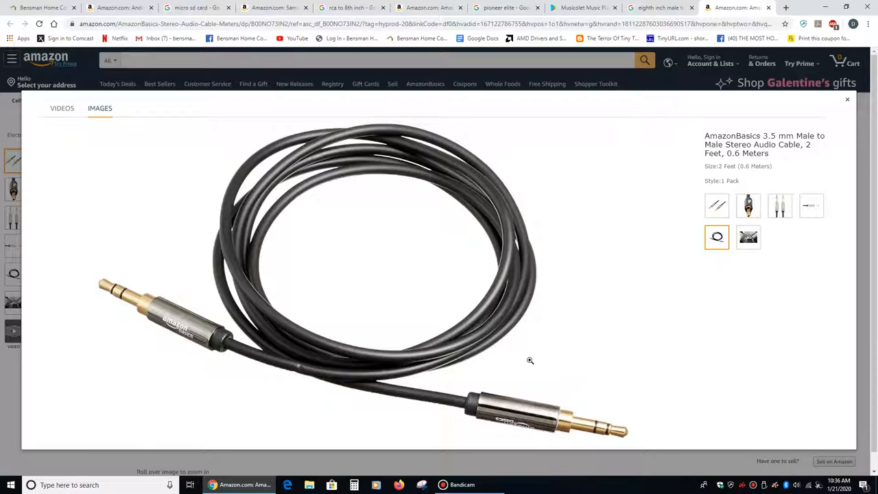
pyautogui.moveTo(682, 314)
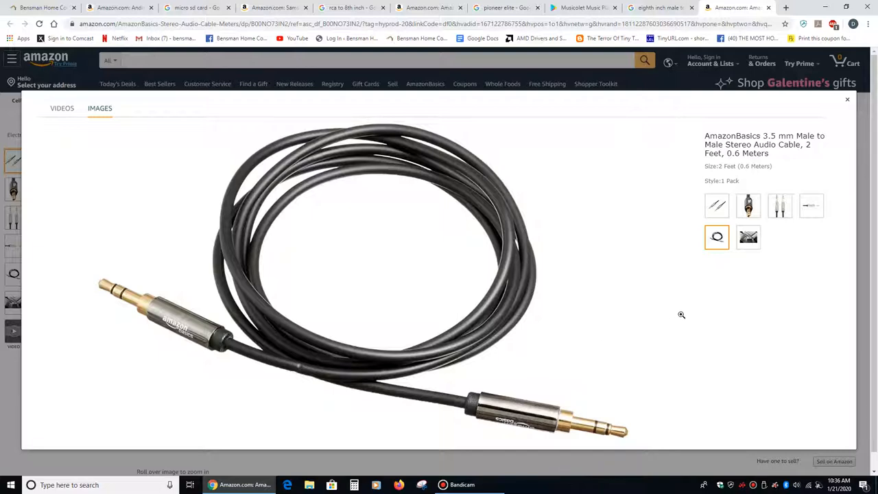
pyautogui.moveTo(601, 178)
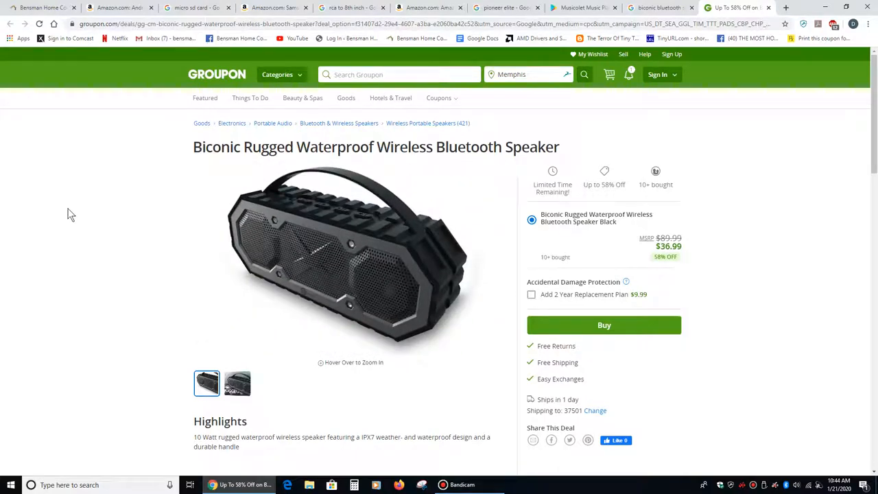
pyautogui.moveTo(60, 225)
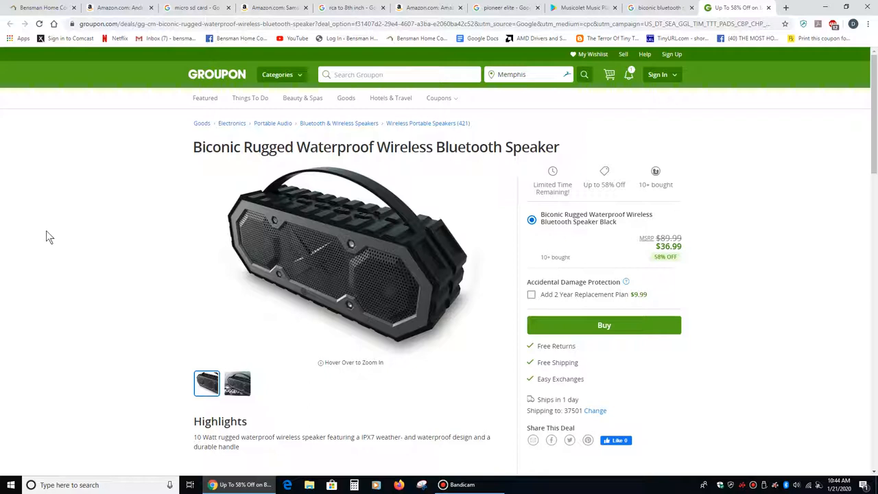
pyautogui.moveTo(58, 236)
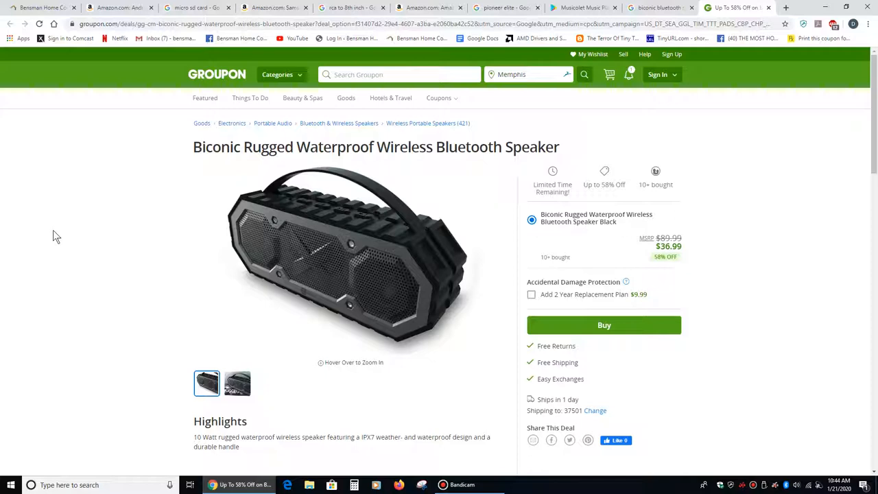
# Return from the Biconic Bluetooth speaker Groupon deal to the Bensman computer repair homepage
pyautogui.click(38, 8)
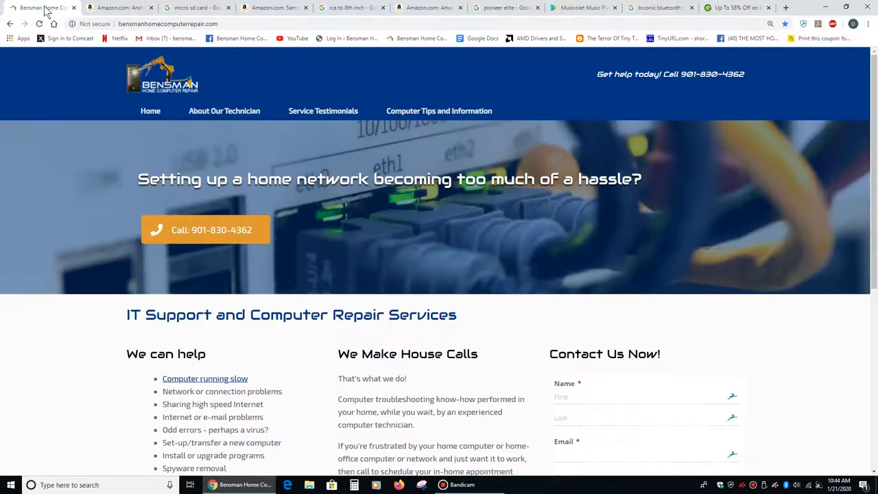